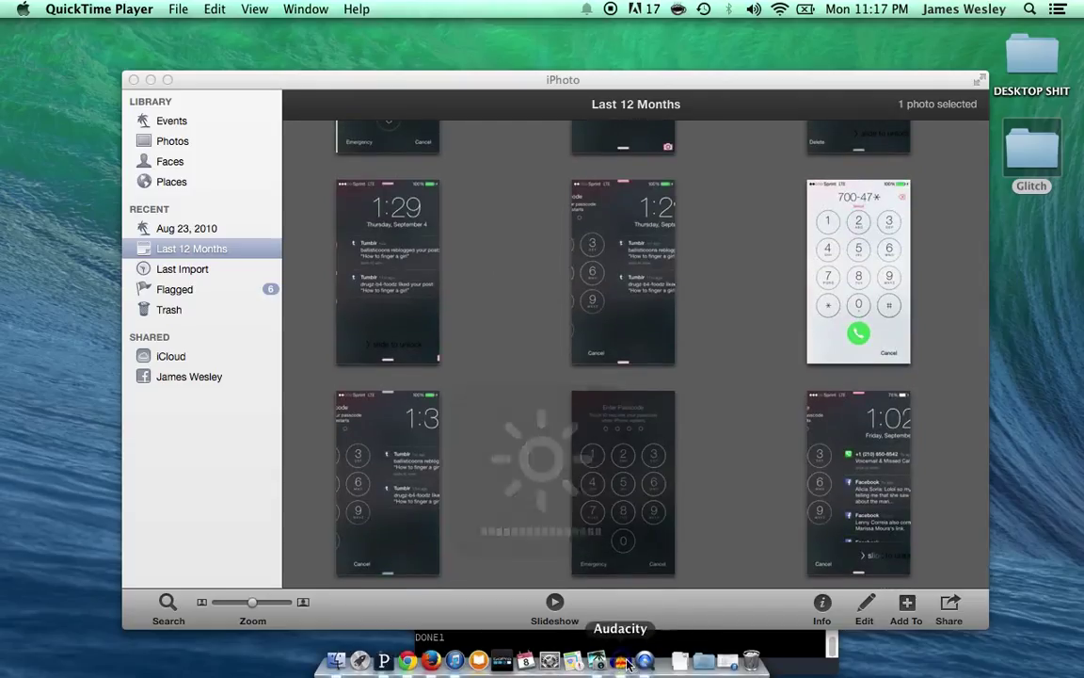
- Open a Finder window on the Request folder containing kvltEQ.bmp and skullgay.bmp
{"action": "left_click", "coordinate": [336, 660]}
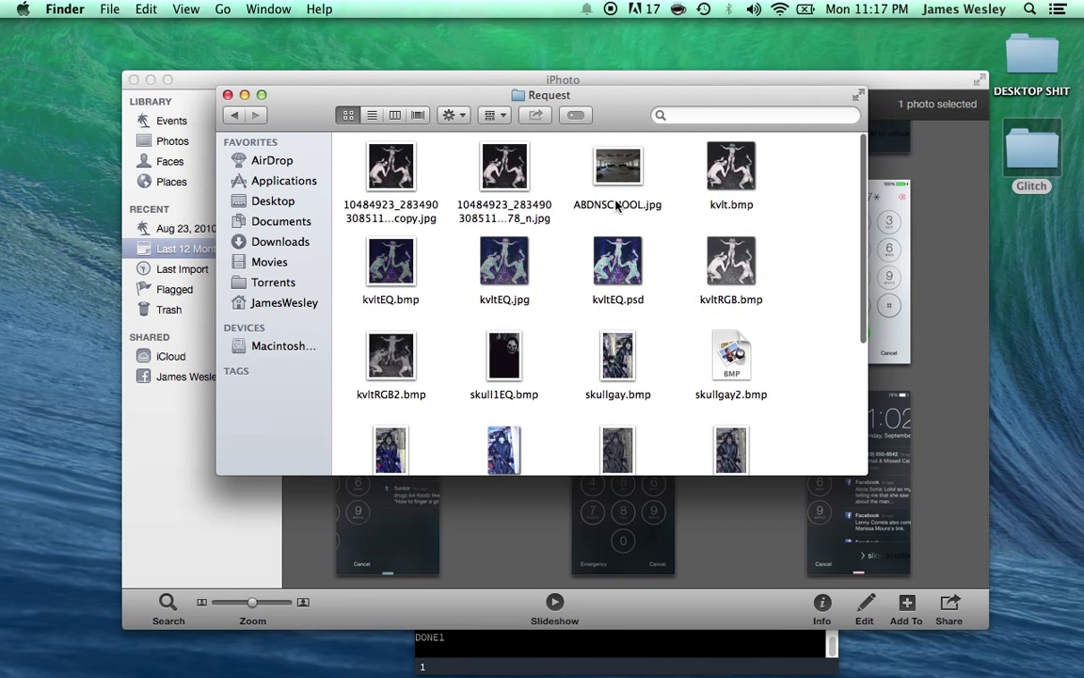
{"action": "mouse_move", "coordinate": [692, 210]}
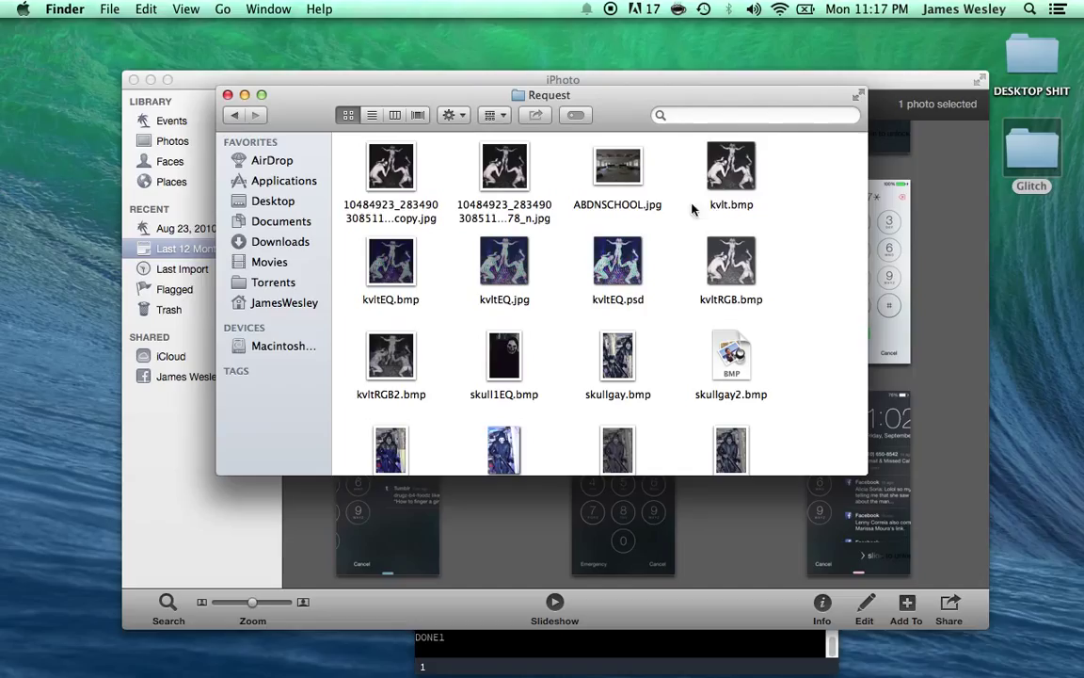
{"action": "mouse_move", "coordinate": [659, 209]}
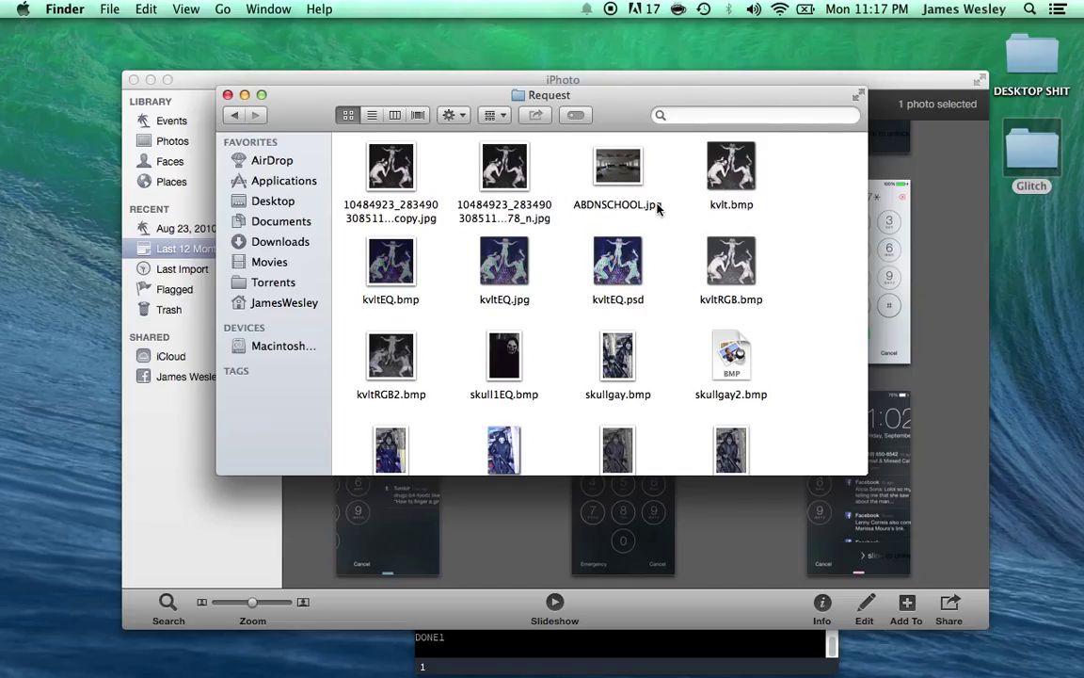
{"action": "mouse_move", "coordinate": [761, 201]}
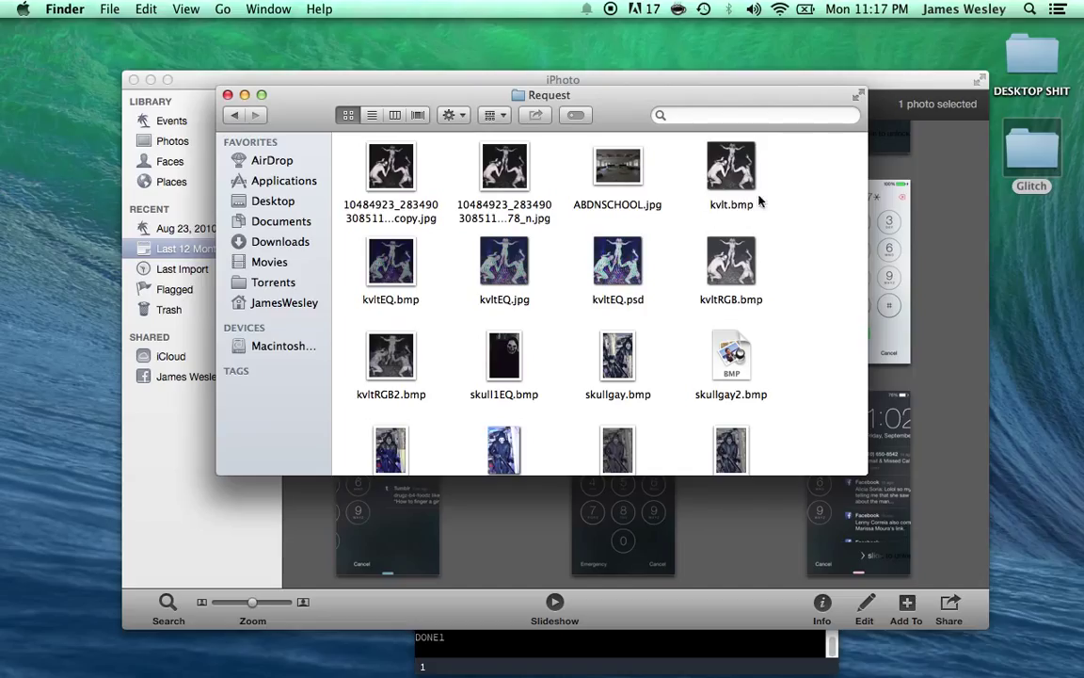
{"action": "mouse_move", "coordinate": [692, 220]}
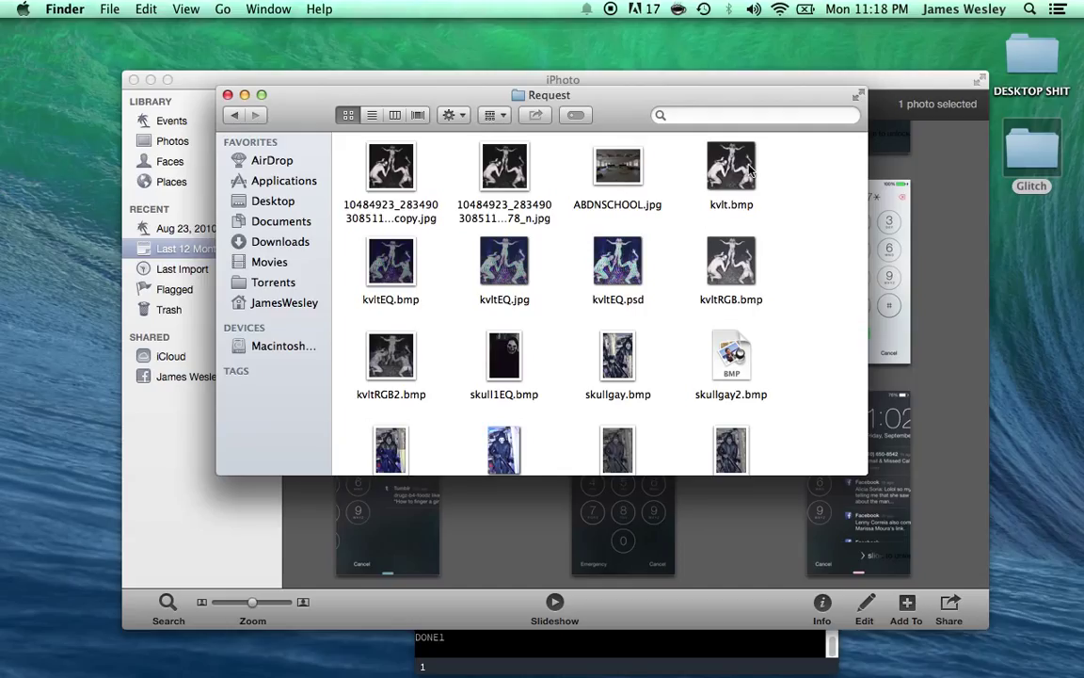
{"action": "mouse_move", "coordinate": [758, 189]}
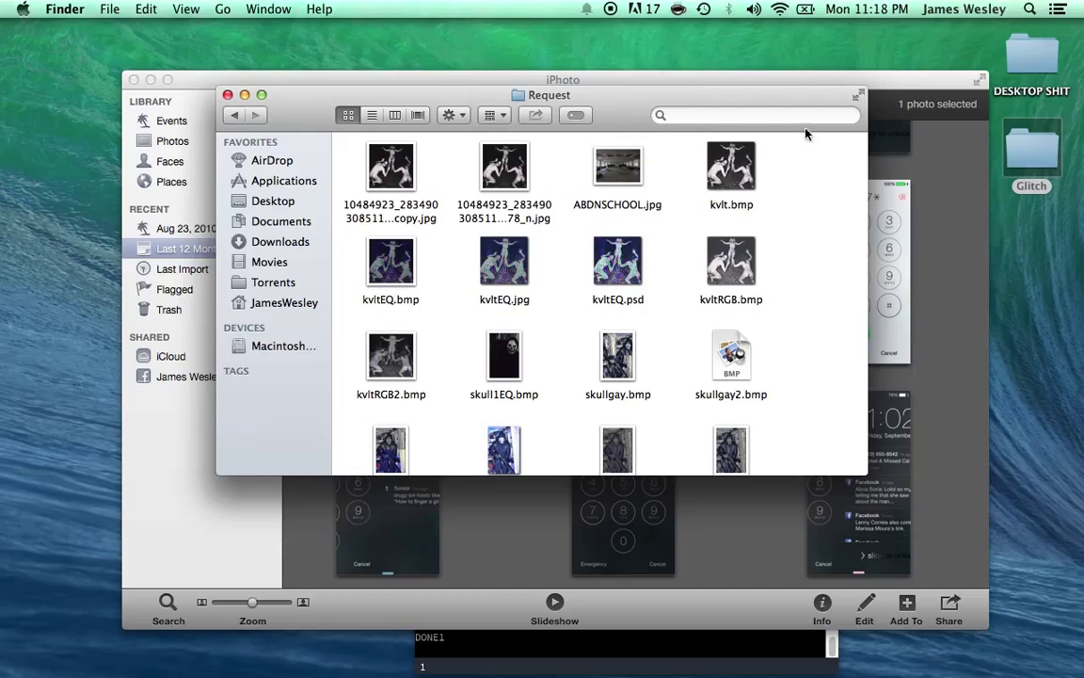
{"action": "mouse_move", "coordinate": [744, 185]}
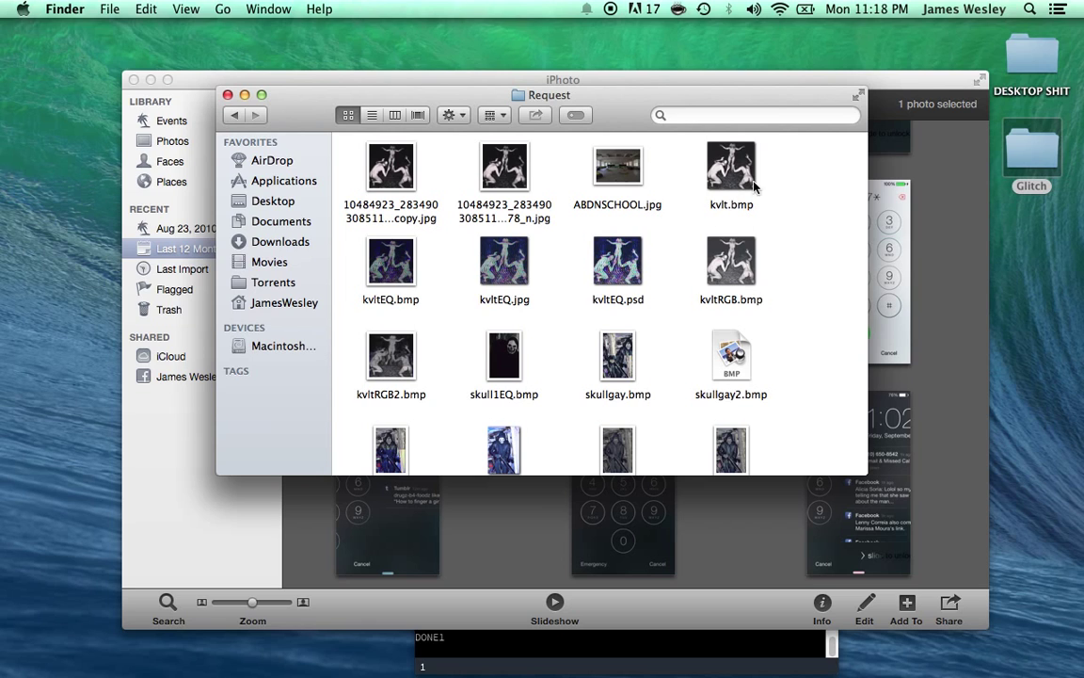
{"action": "mouse_move", "coordinate": [645, 659]}
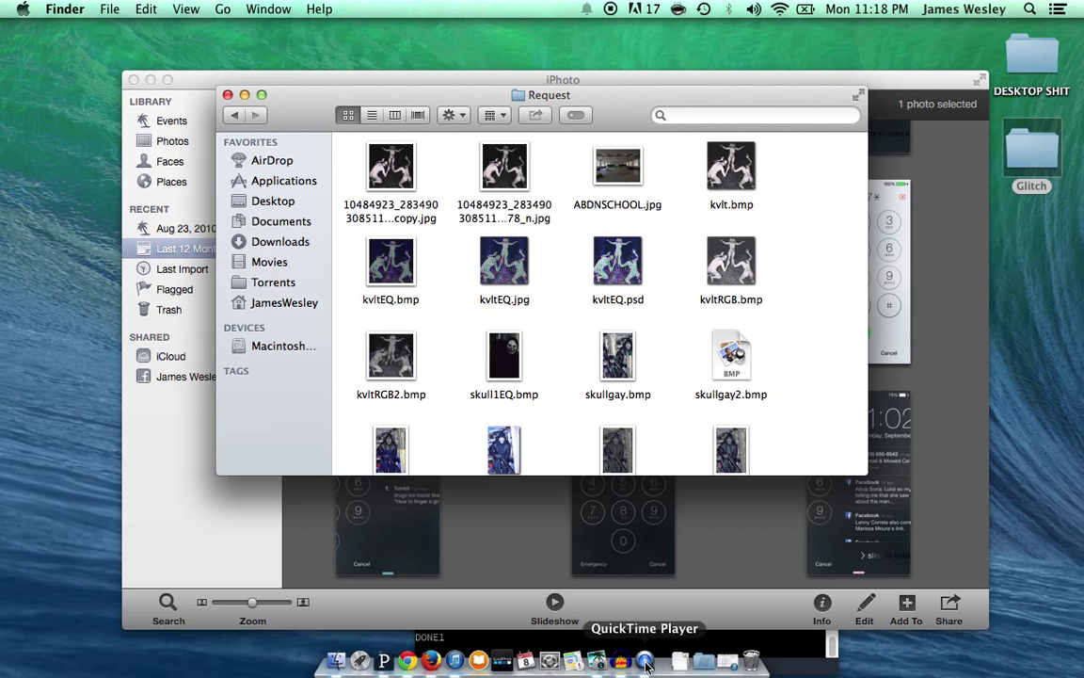
- Launch Audacity and pick kvlt.bmp from Request for File > Import > Raw Data
{"action": "left_click", "coordinate": [644, 659]}
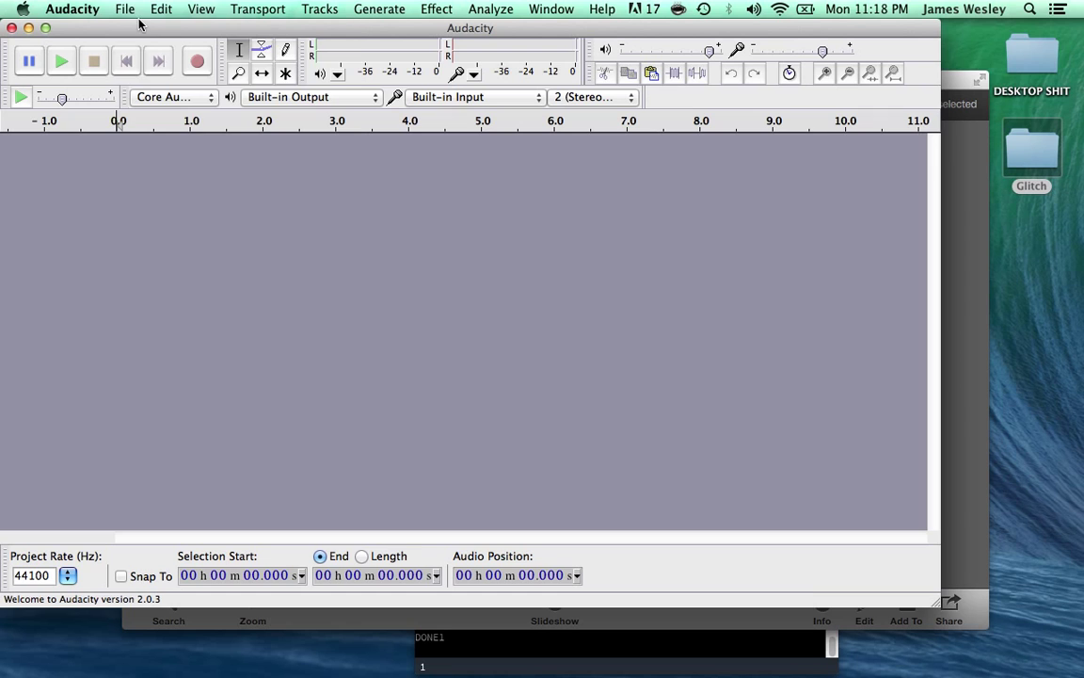
{"action": "left_click", "coordinate": [125, 8]}
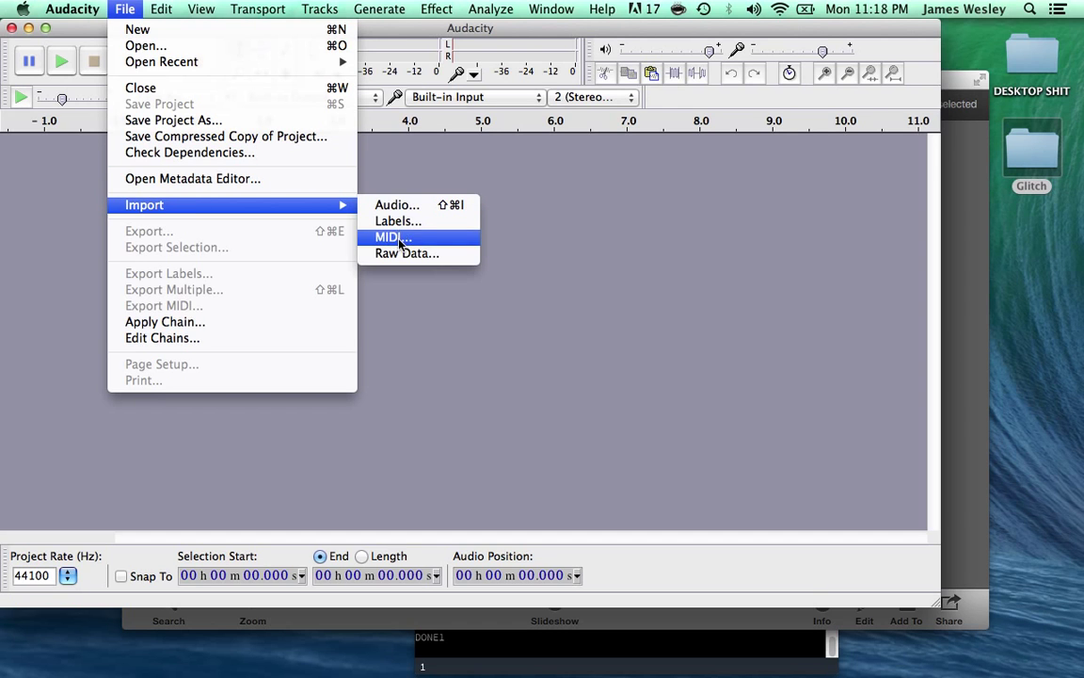
{"action": "left_click", "coordinate": [398, 257]}
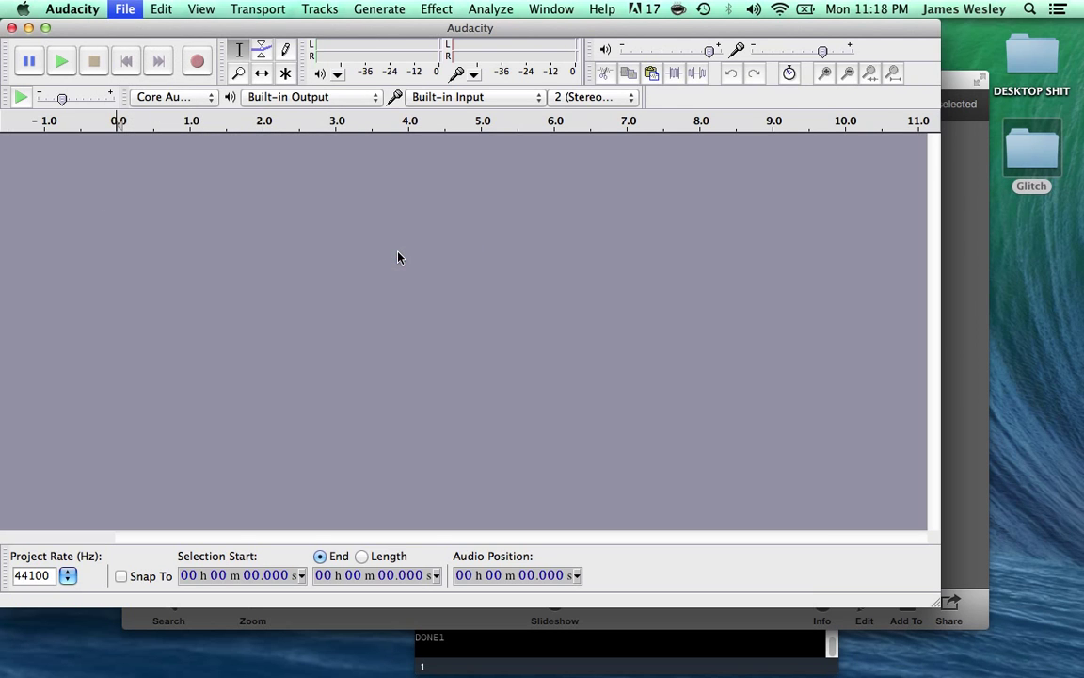
{"action": "left_click", "coordinate": [124, 8]}
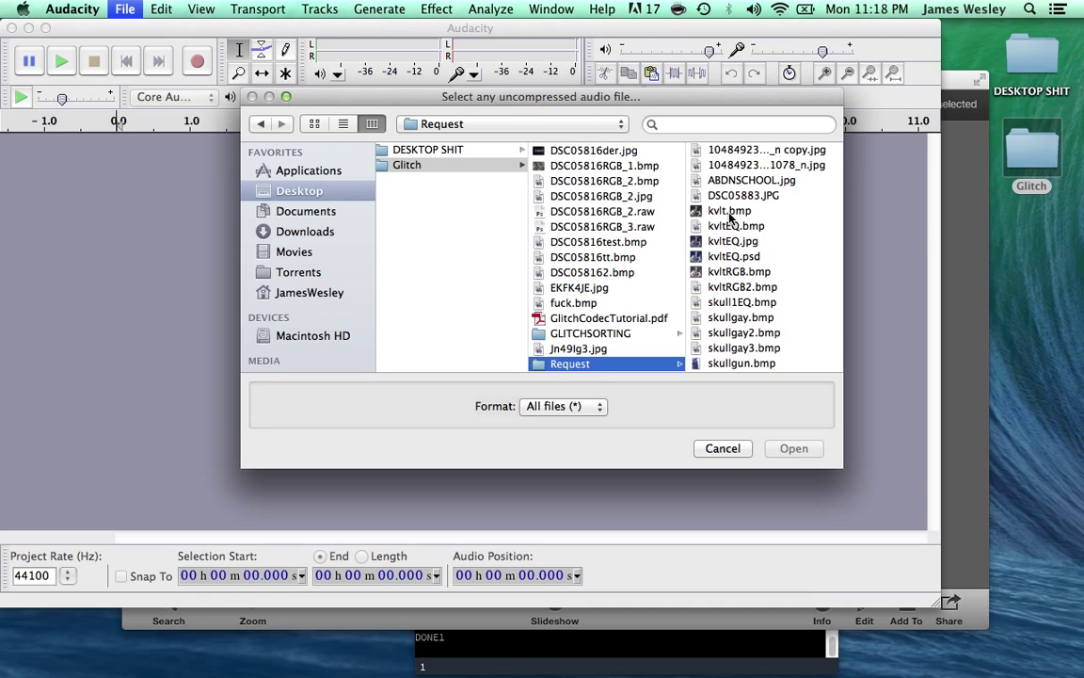
{"action": "left_click", "coordinate": [729, 210]}
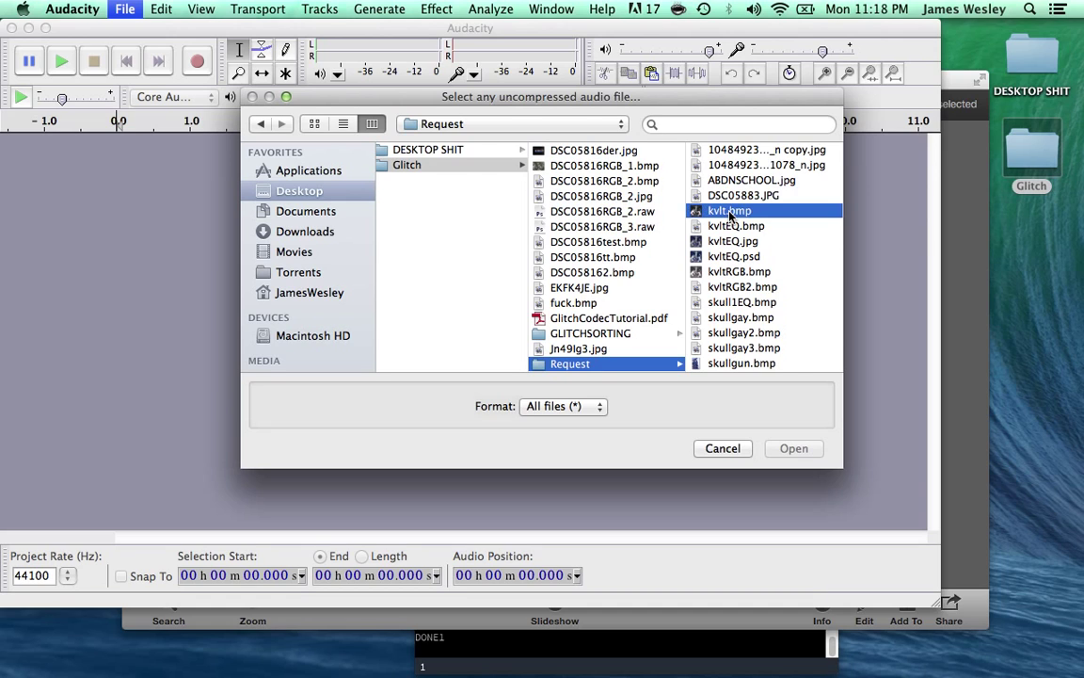
- Import kvlt.bmp as Little-endian, U-Law mono raw data
{"action": "left_click", "coordinate": [793, 448]}
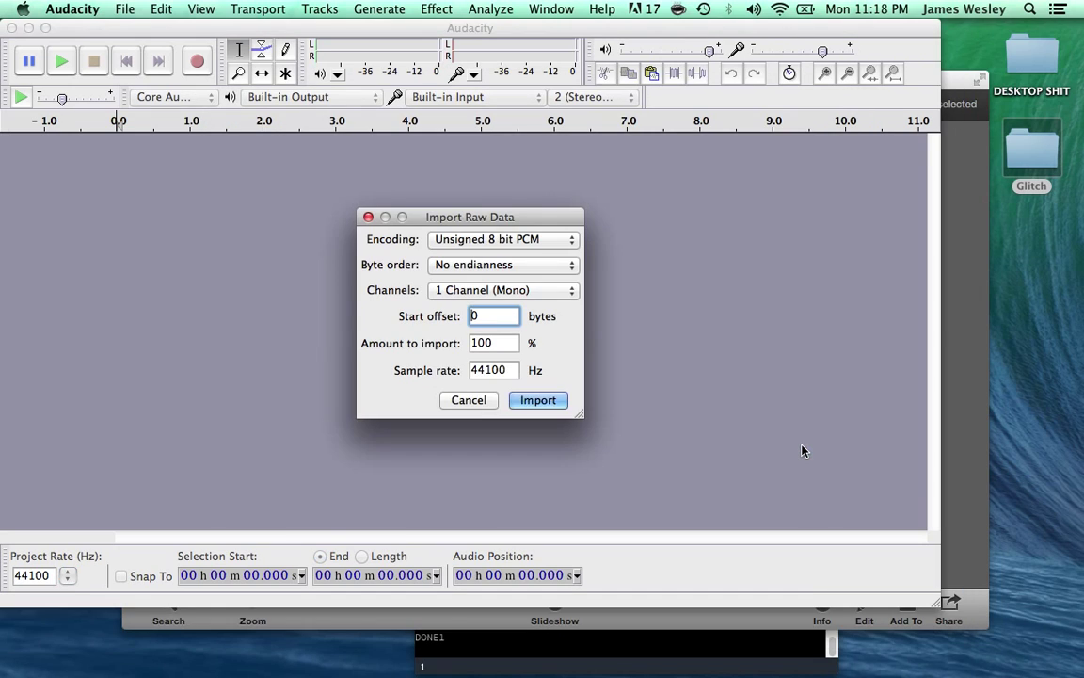
{"action": "left_click", "coordinate": [503, 264]}
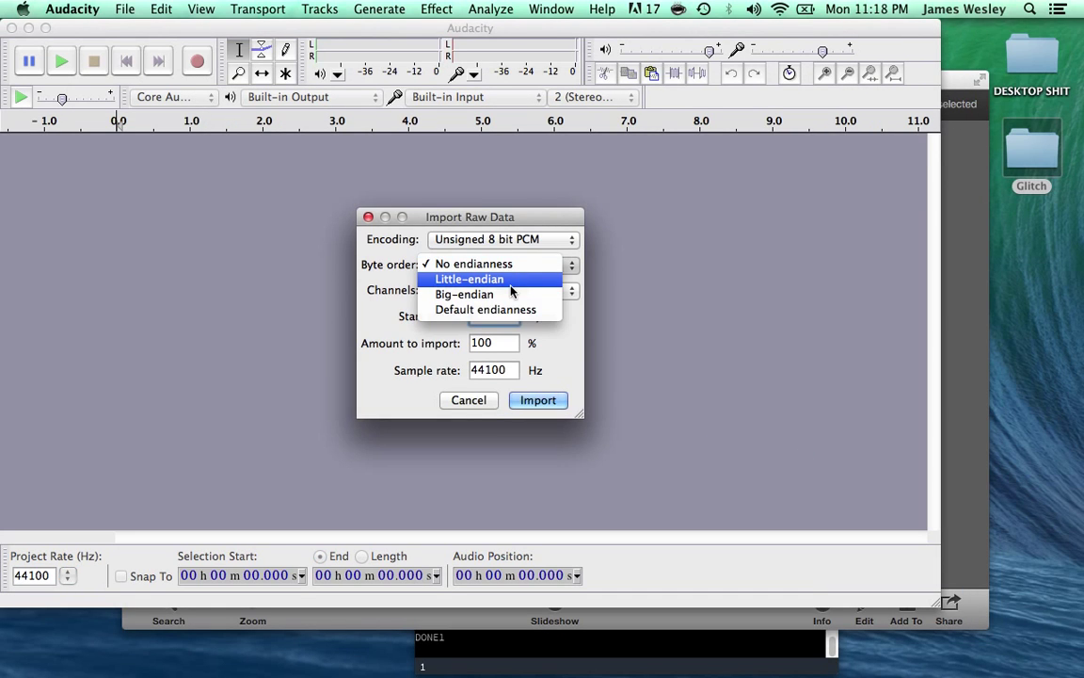
{"action": "left_click", "coordinate": [469, 279]}
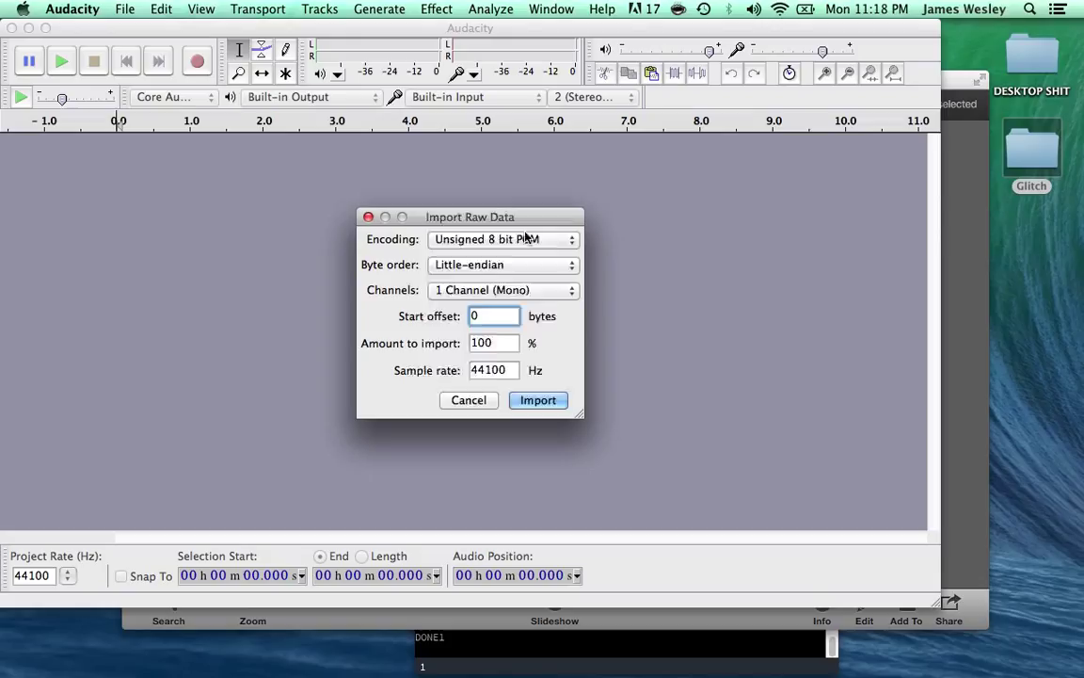
{"action": "left_click", "coordinate": [504, 239]}
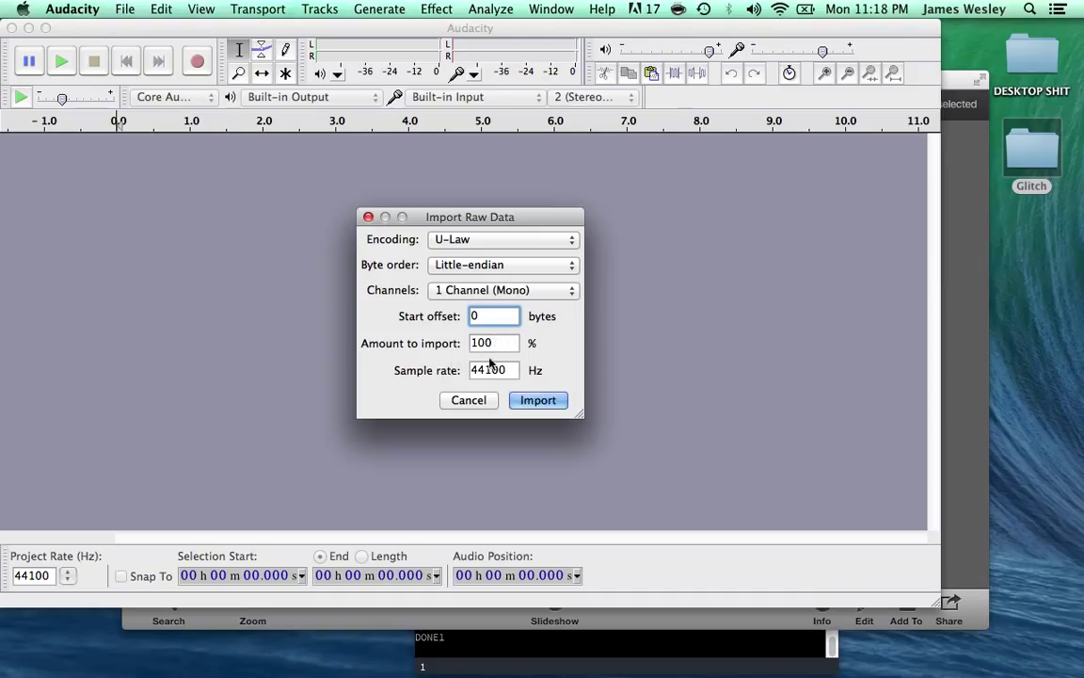
{"action": "left_click", "coordinate": [537, 400]}
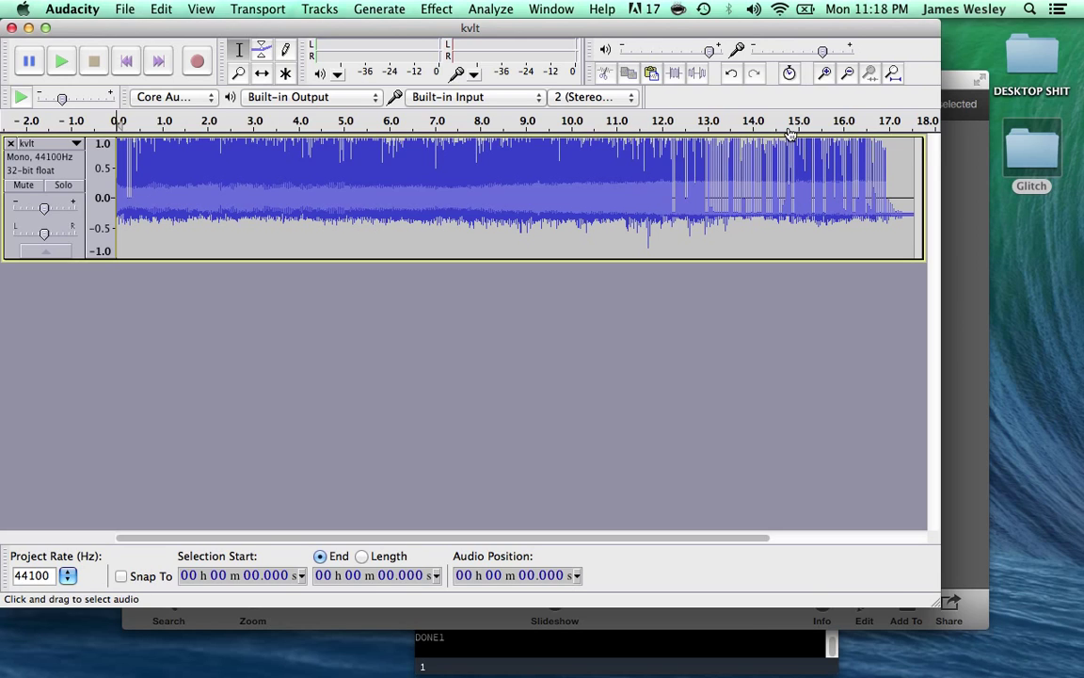
- Select the kvlt waveform from 0.13 s through 17.65 s, excluding the very start
{"action": "left_click", "coordinate": [60, 60]}
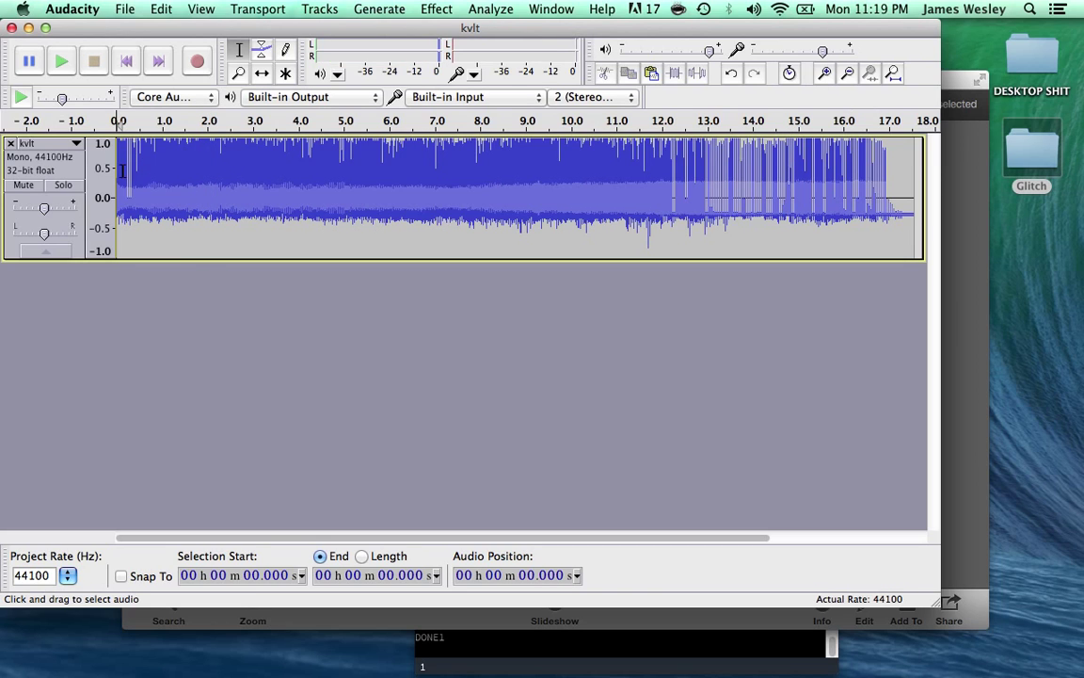
{"action": "left_click_drag", "start_coordinate": [120, 198], "coordinate": [164, 198]}
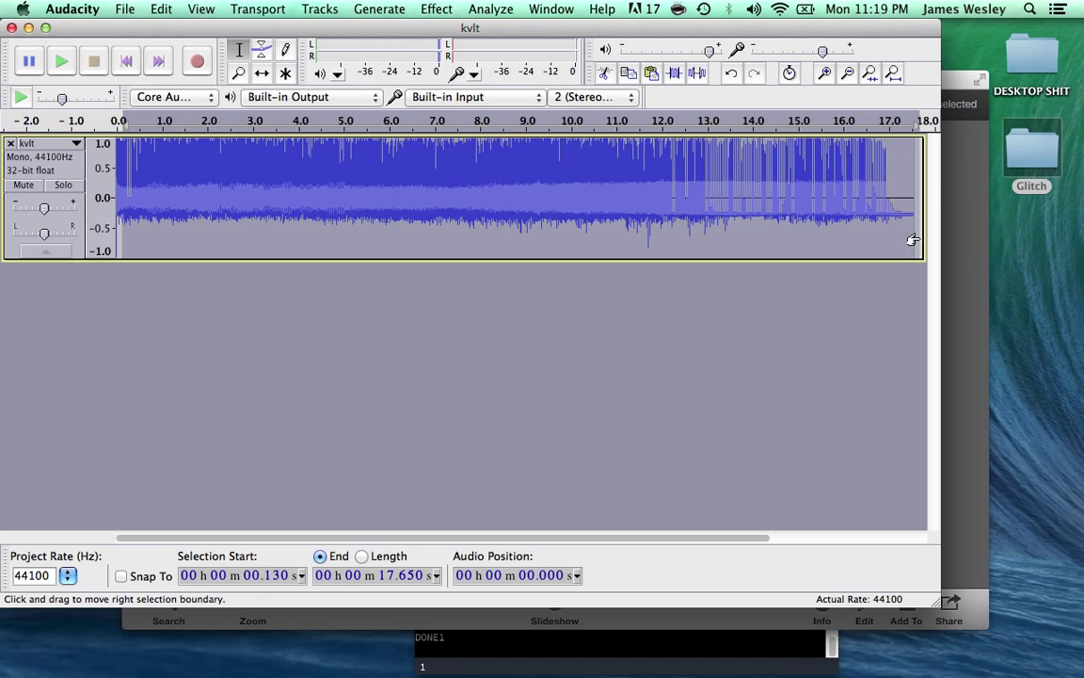
{"action": "left_click", "coordinate": [436, 8]}
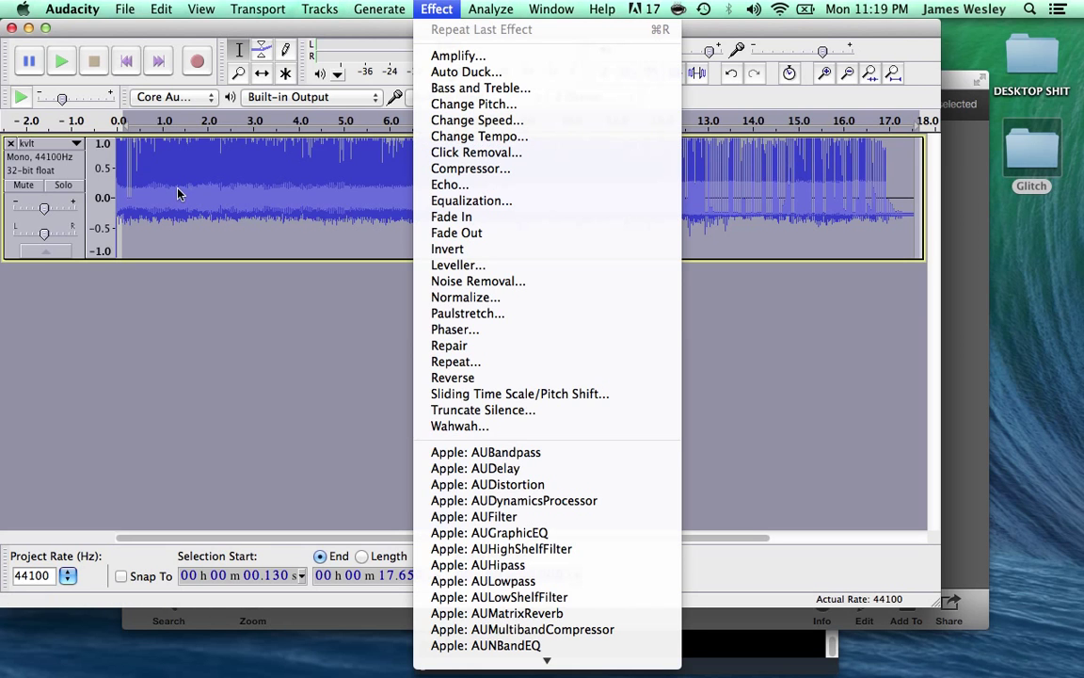
{"action": "left_click", "coordinate": [490, 9]}
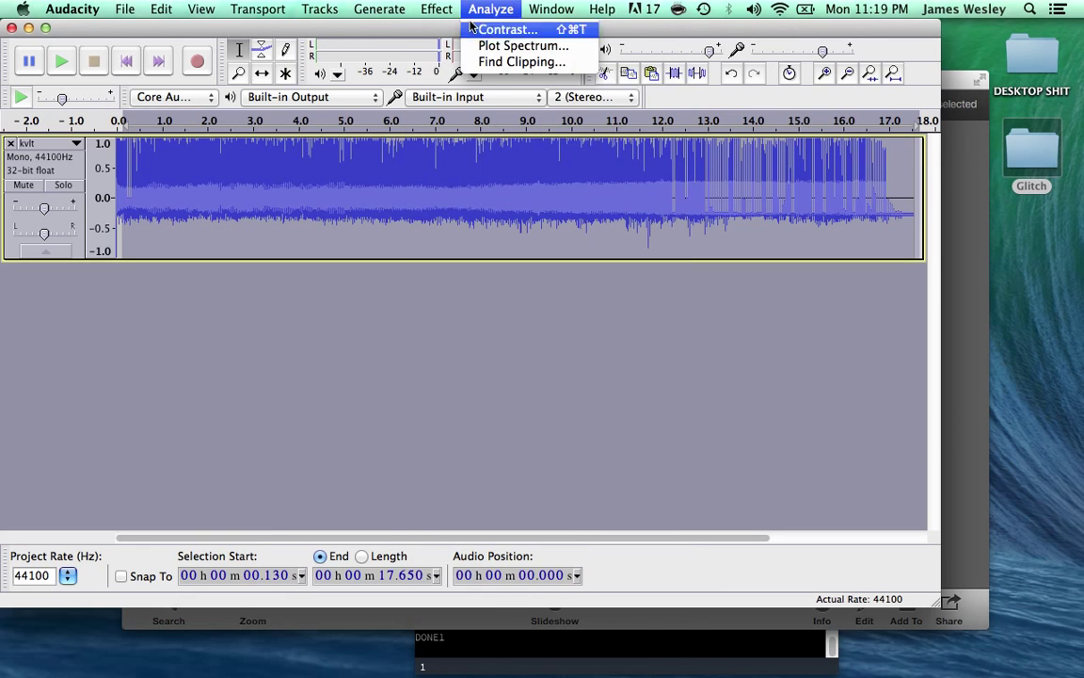
{"action": "left_click", "coordinate": [436, 9]}
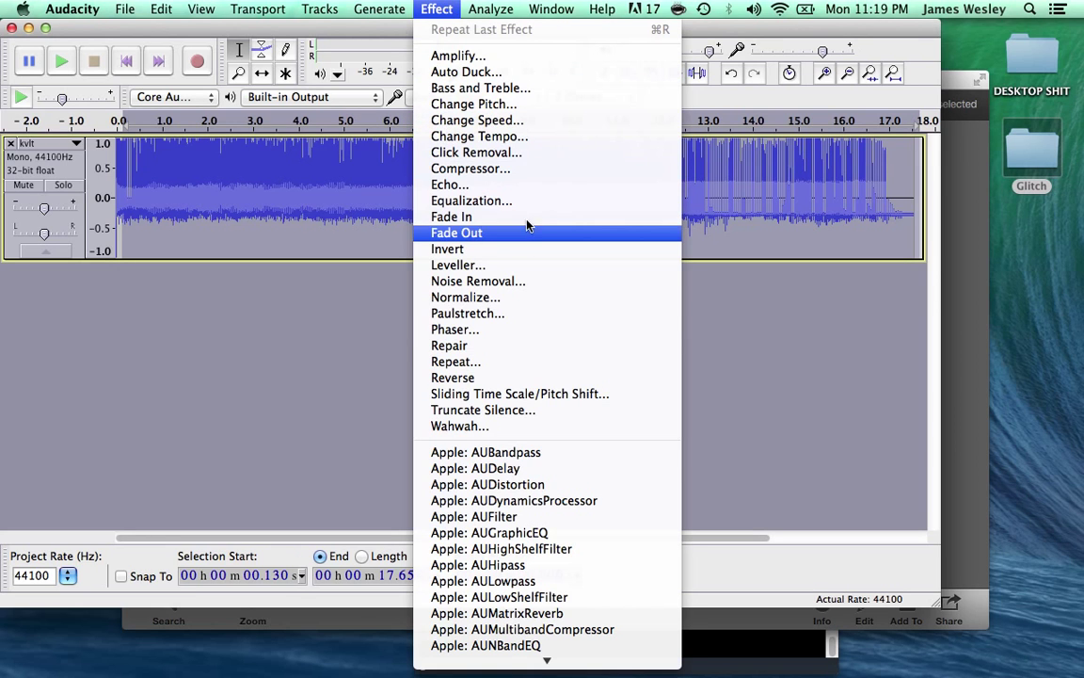
{"action": "mouse_move", "coordinate": [515, 330]}
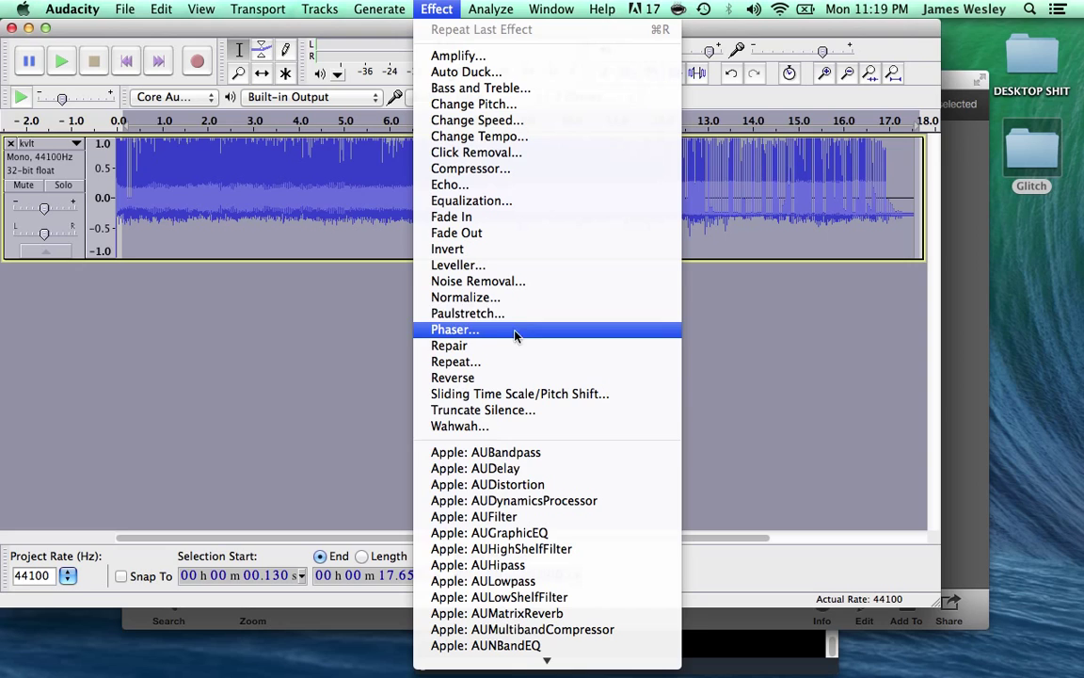
{"action": "mouse_move", "coordinate": [483, 409]}
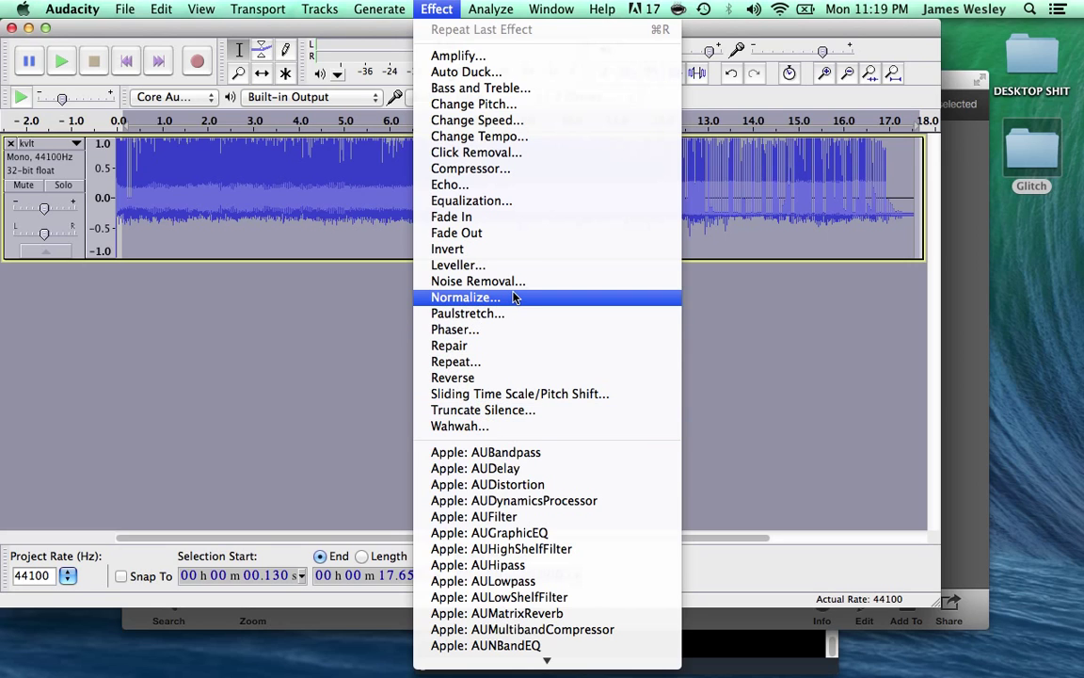
{"action": "mouse_move", "coordinate": [737, 97]}
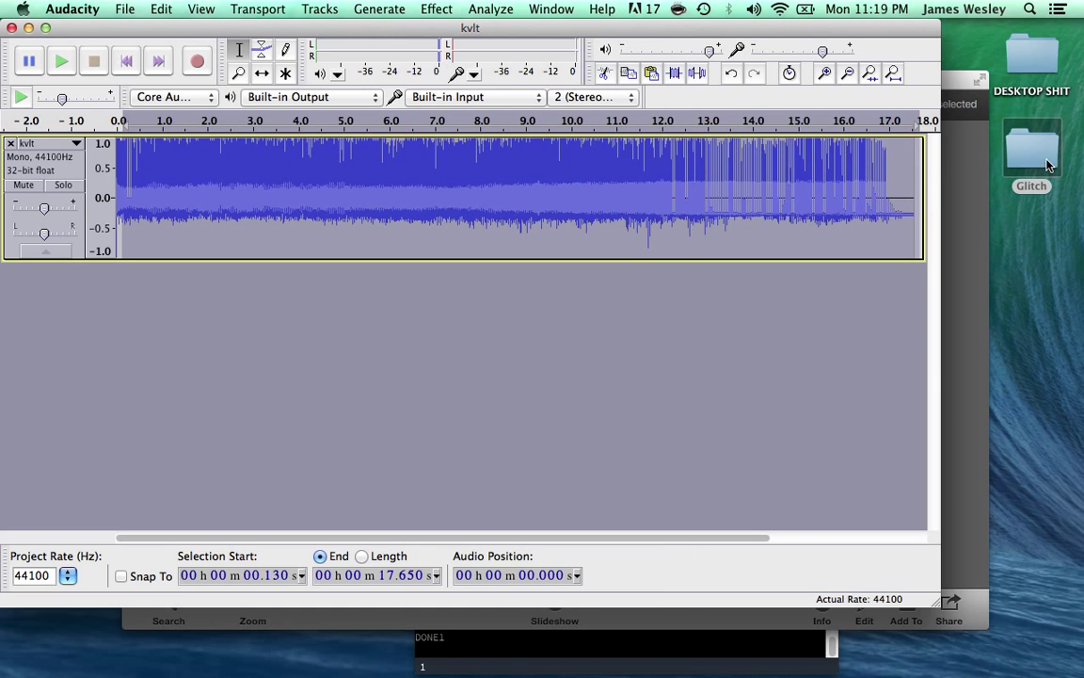
- Browse through Glitch and Audacity Projects into the Effects folder
{"action": "double_click", "coordinate": [1032, 151]}
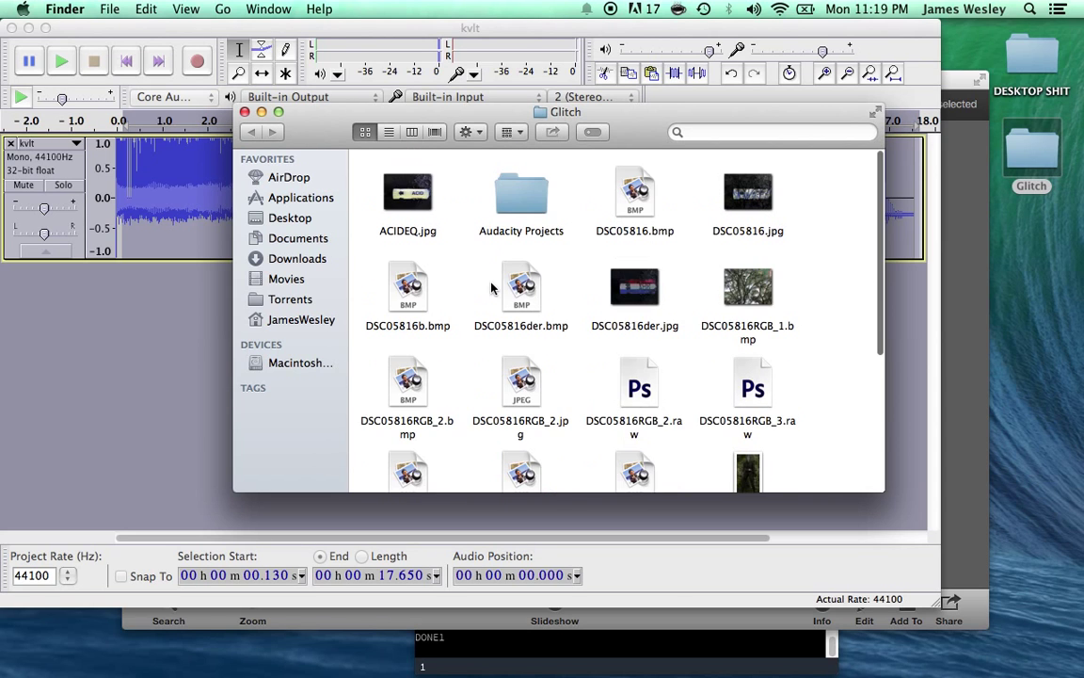
{"action": "double_click", "coordinate": [522, 193]}
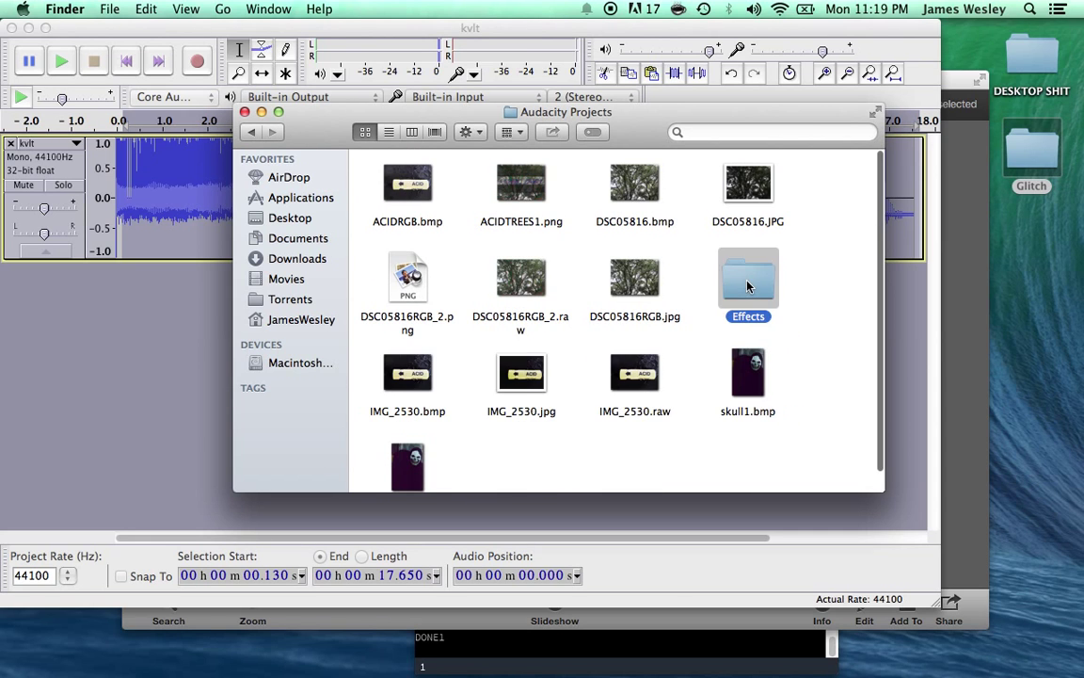
{"action": "double_click", "coordinate": [748, 278]}
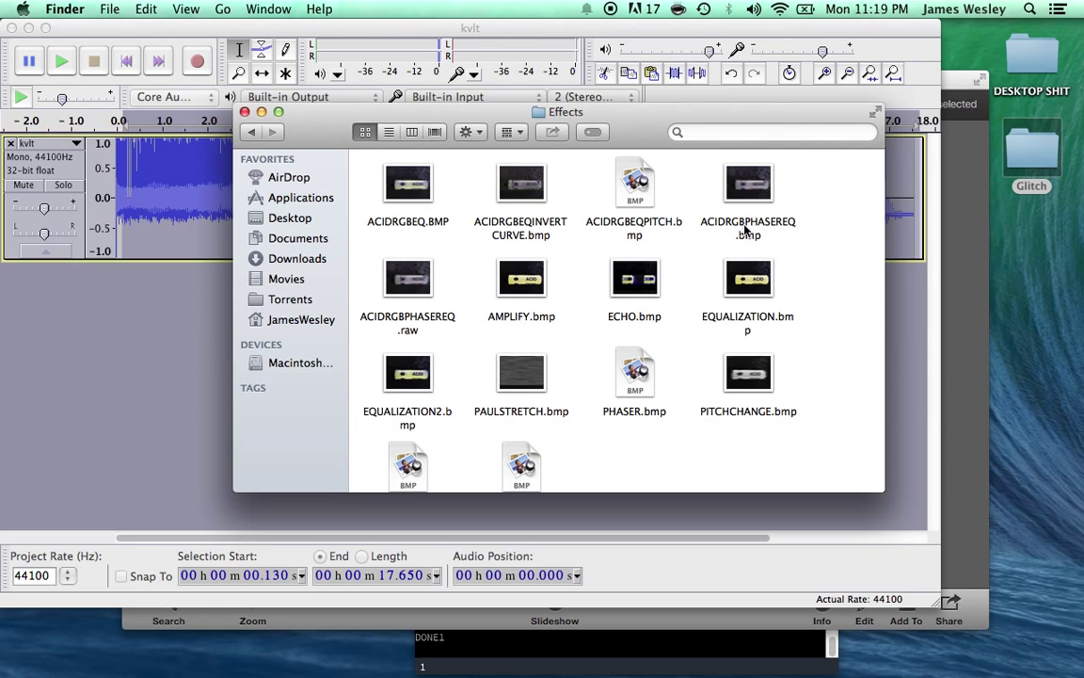
- Preview the ACIDRGBEQ and PITCHCHANGE.bmp glitch images, then close the Effects window
{"action": "left_click", "coordinate": [748, 183]}
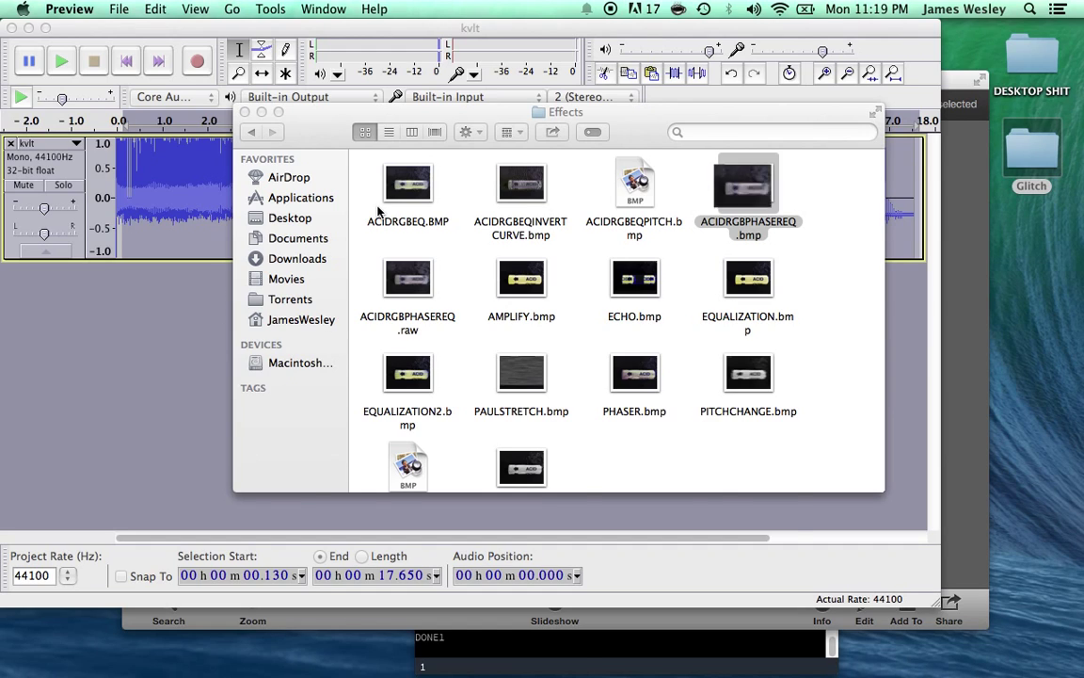
{"action": "double_click", "coordinate": [747, 184]}
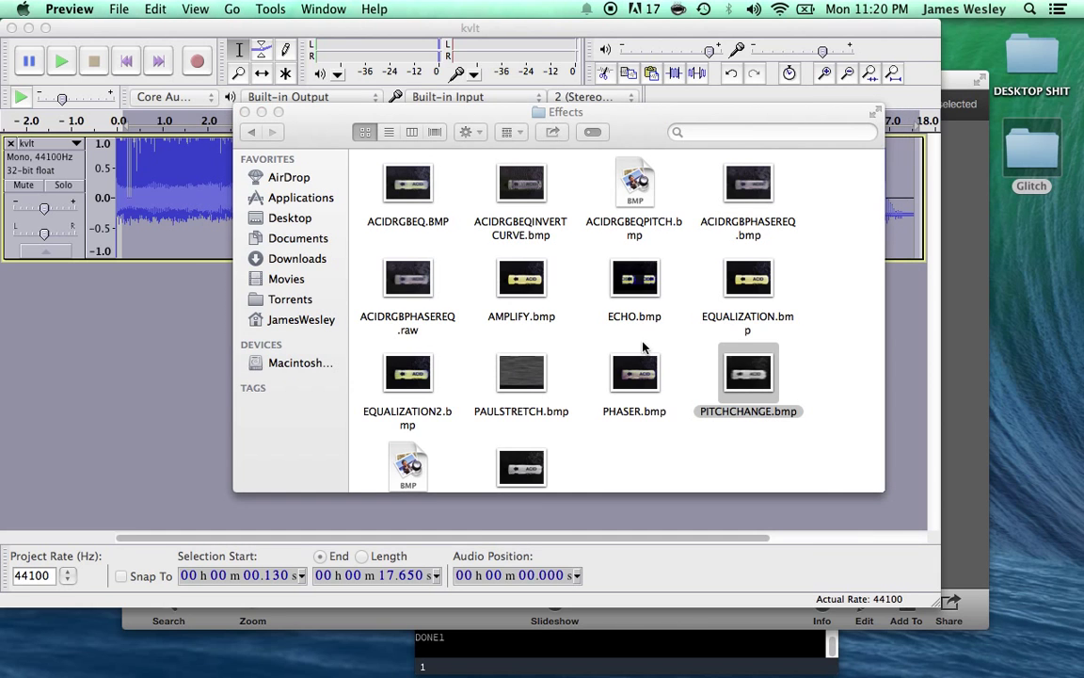
{"action": "double_click", "coordinate": [748, 372]}
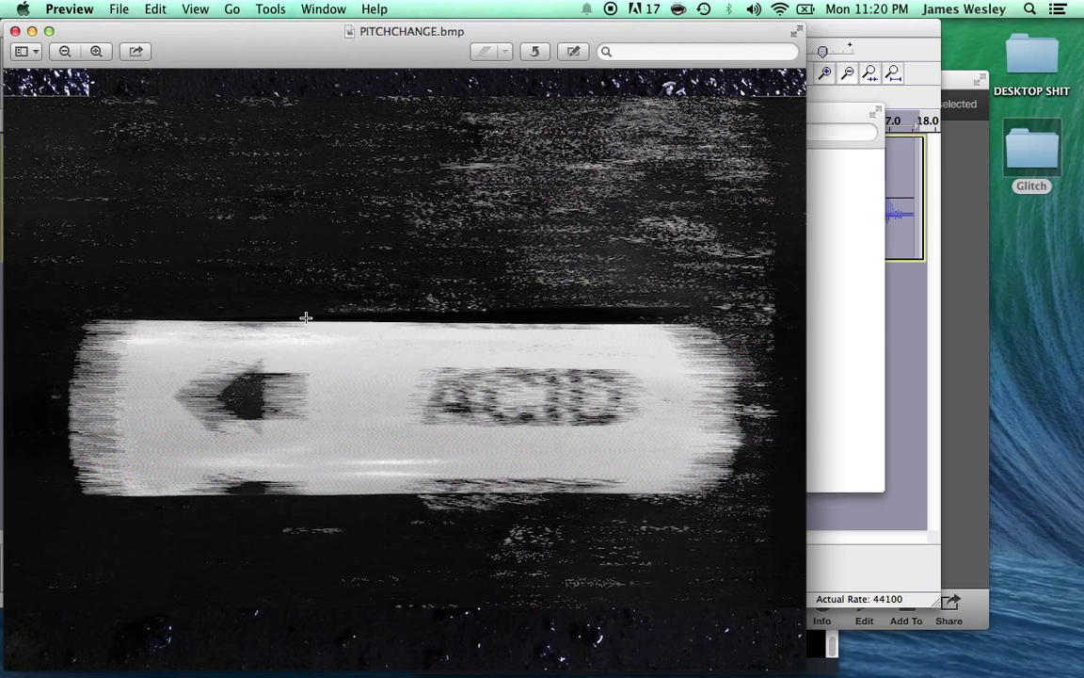
{"action": "mouse_move", "coordinate": [98, 199]}
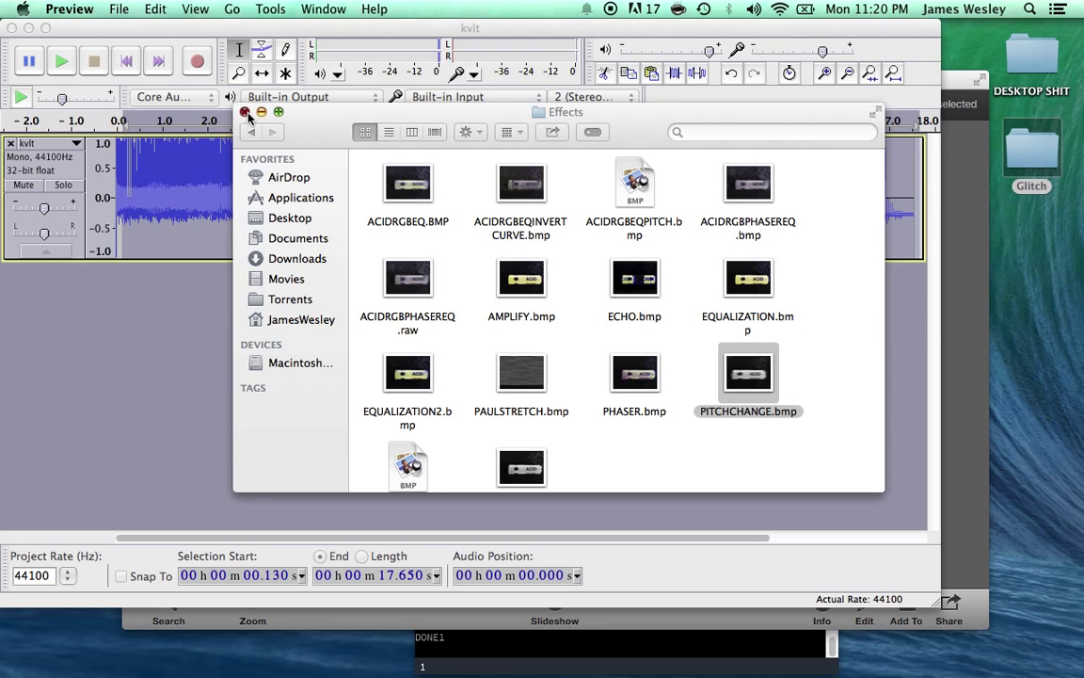
{"action": "left_click", "coordinate": [270, 8]}
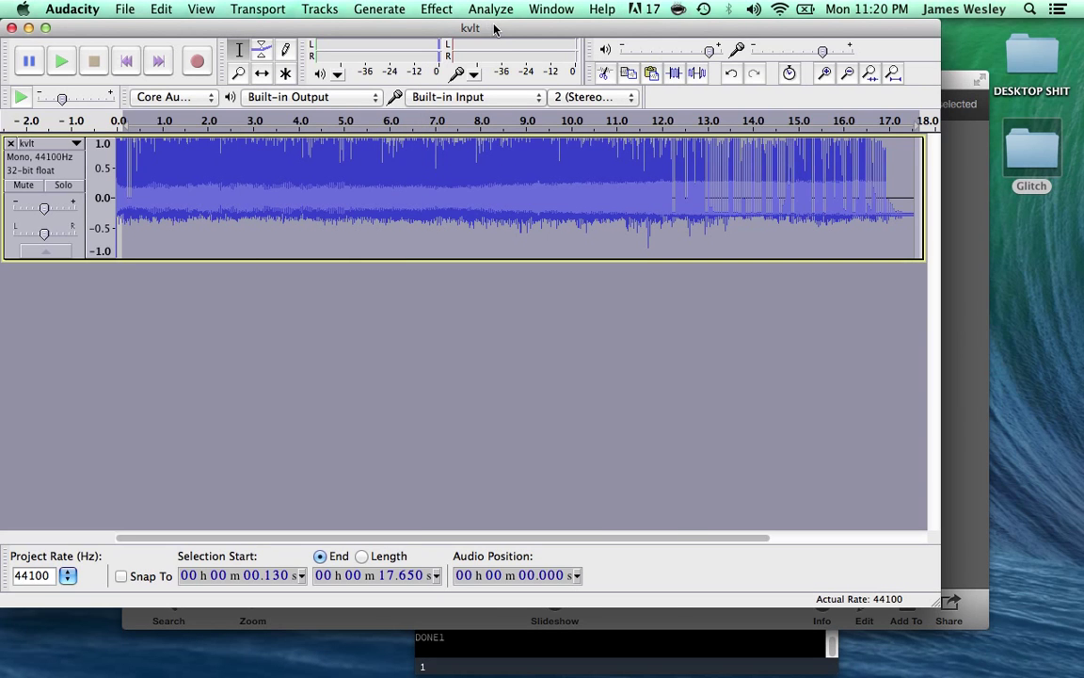
- Apply a spiky Draw Curves equalization to the kvlt selection
{"action": "left_click", "coordinate": [435, 8]}
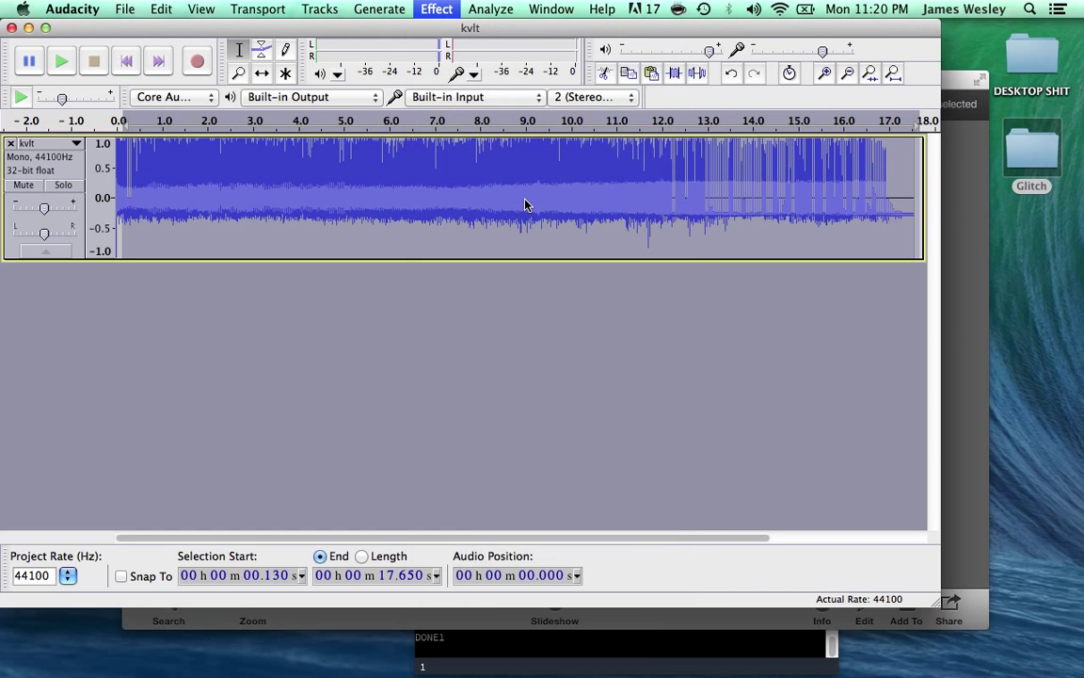
{"action": "left_click", "coordinate": [436, 8]}
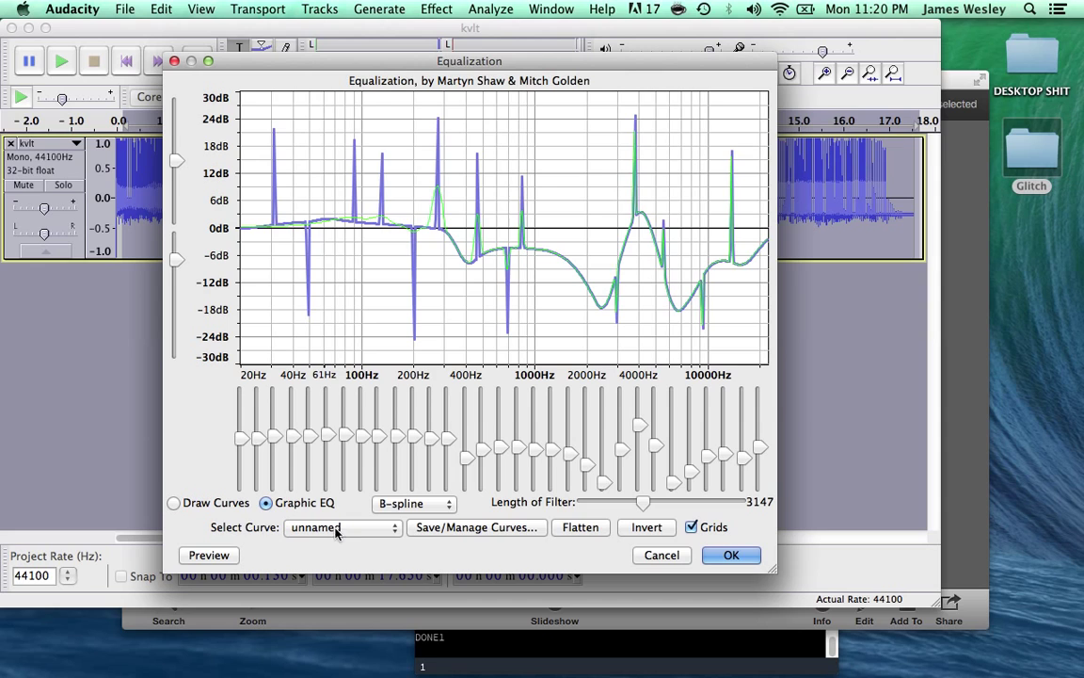
{"action": "left_click", "coordinate": [173, 501]}
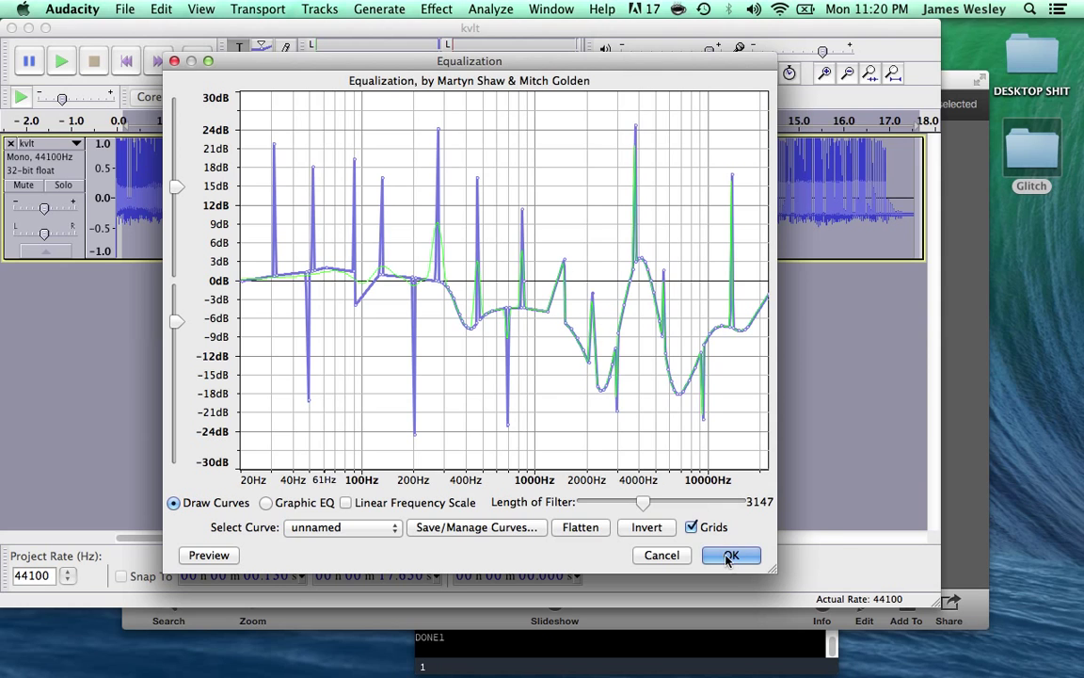
{"action": "left_click", "coordinate": [732, 554]}
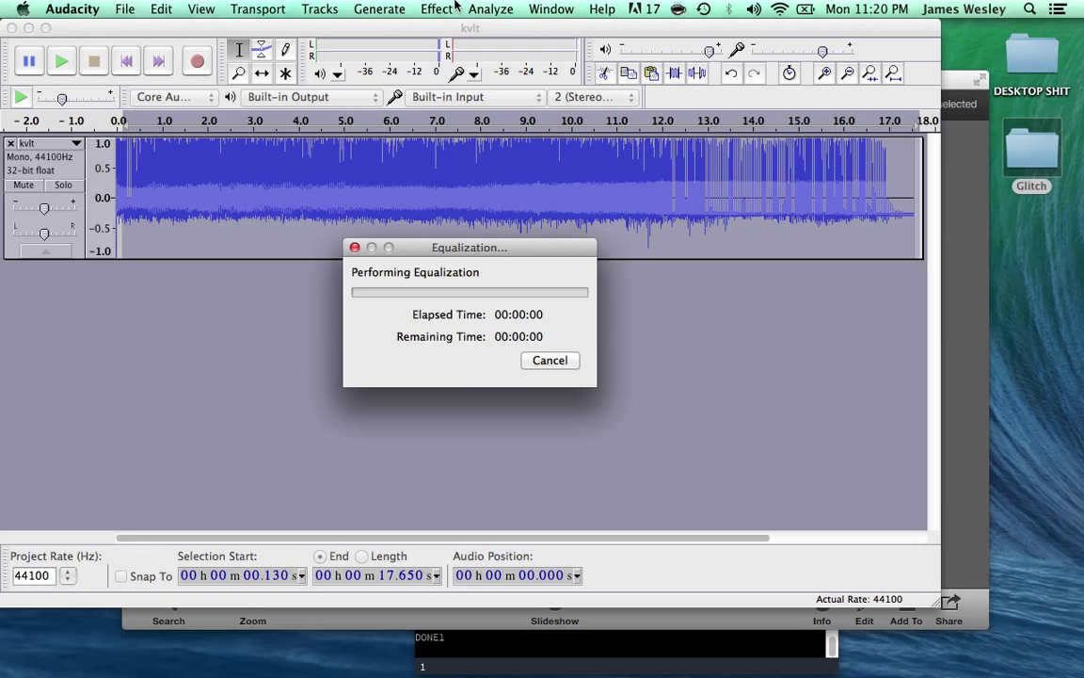
{"action": "left_click", "coordinate": [436, 9]}
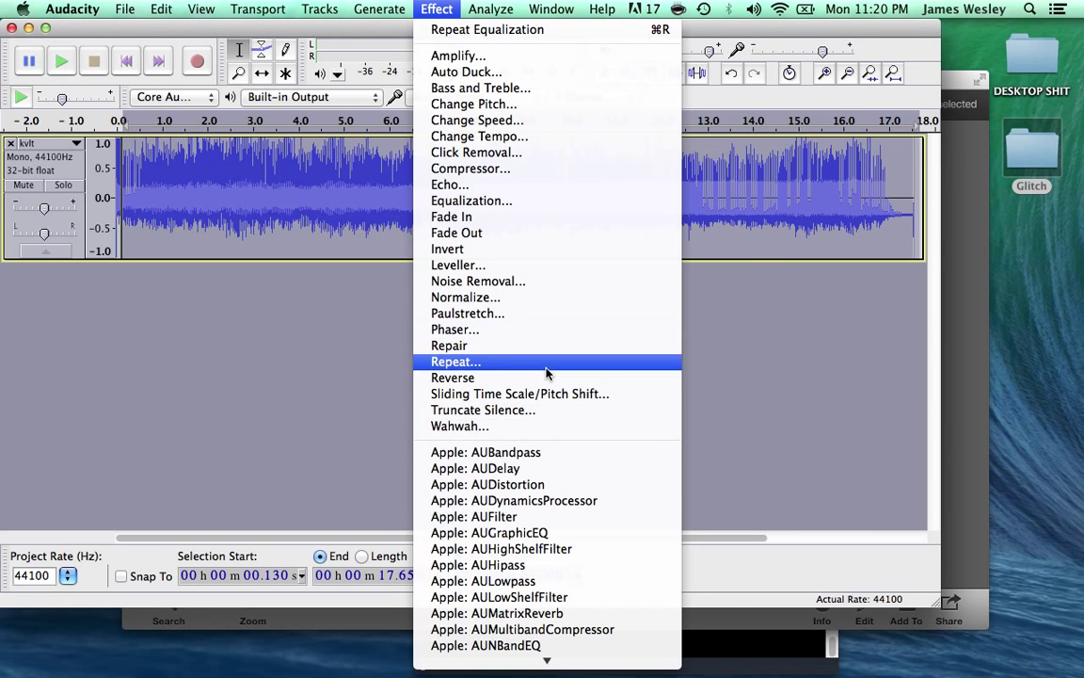
- Invert the kvlt audio between about 4.4 and 6.2 seconds
{"action": "left_click", "coordinate": [455, 361]}
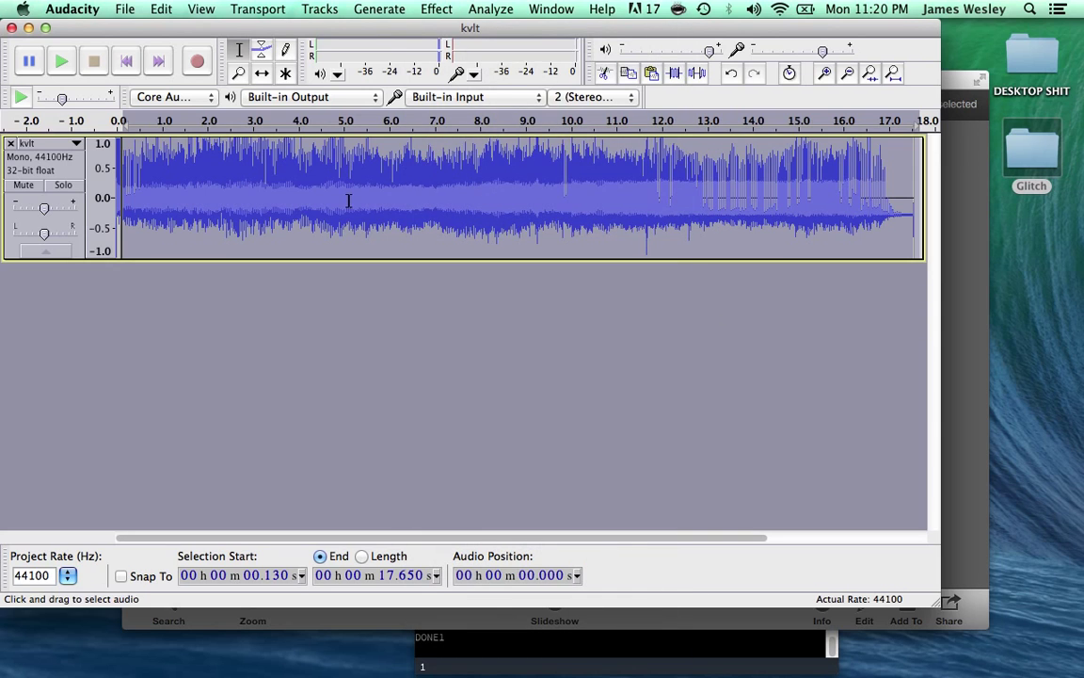
{"action": "left_click_drag", "start_coordinate": [345, 207], "coordinate": [396, 207]}
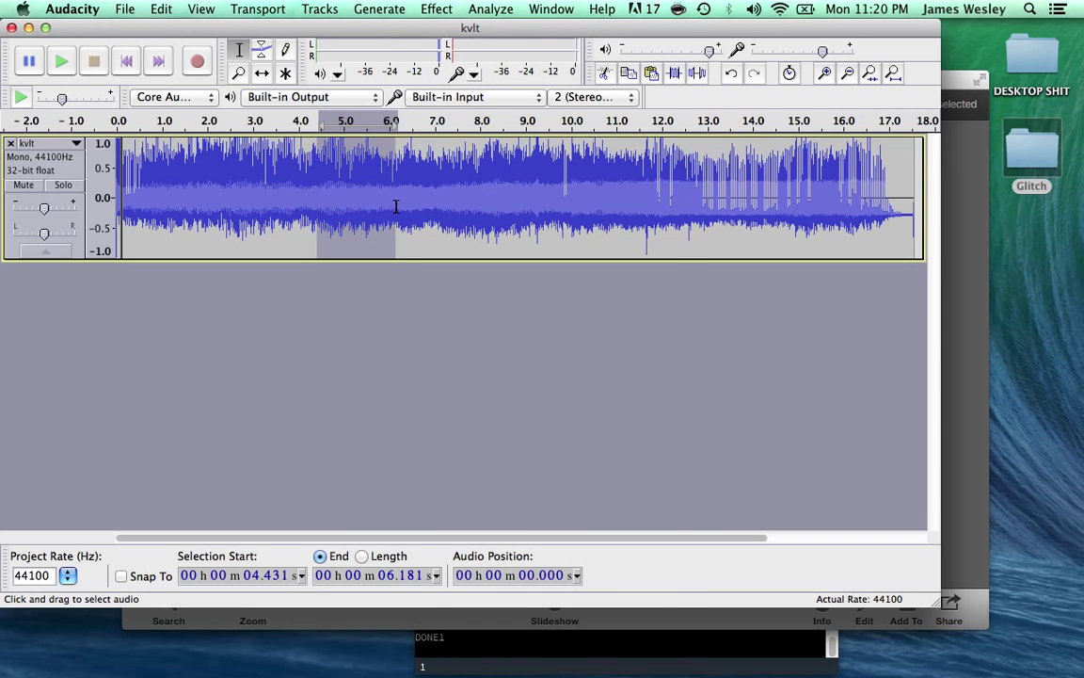
{"action": "left_click", "coordinate": [435, 8]}
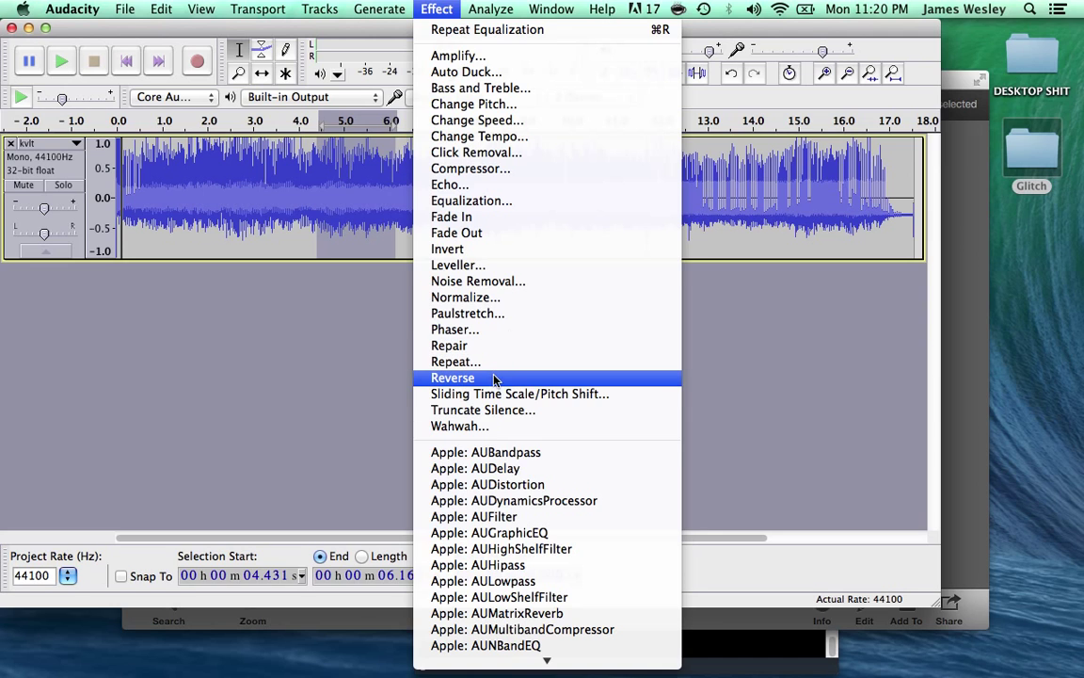
{"action": "left_click", "coordinate": [453, 378]}
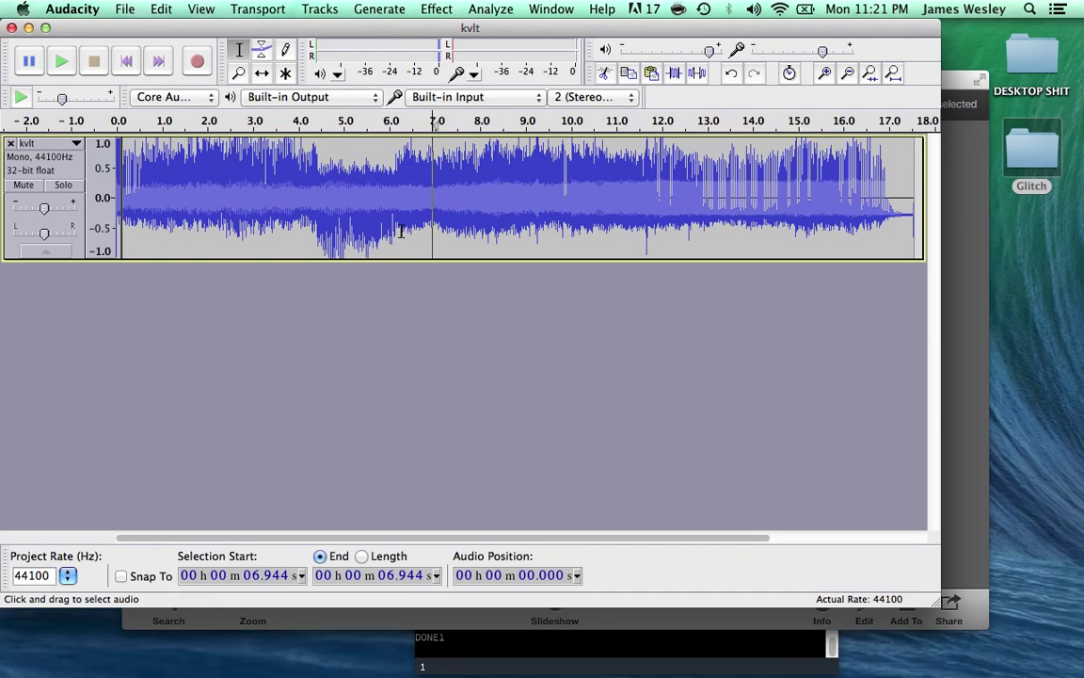
- Reverse the kvlt stretch from about 5.7 to 6.9 seconds
{"action": "left_click", "coordinate": [436, 8]}
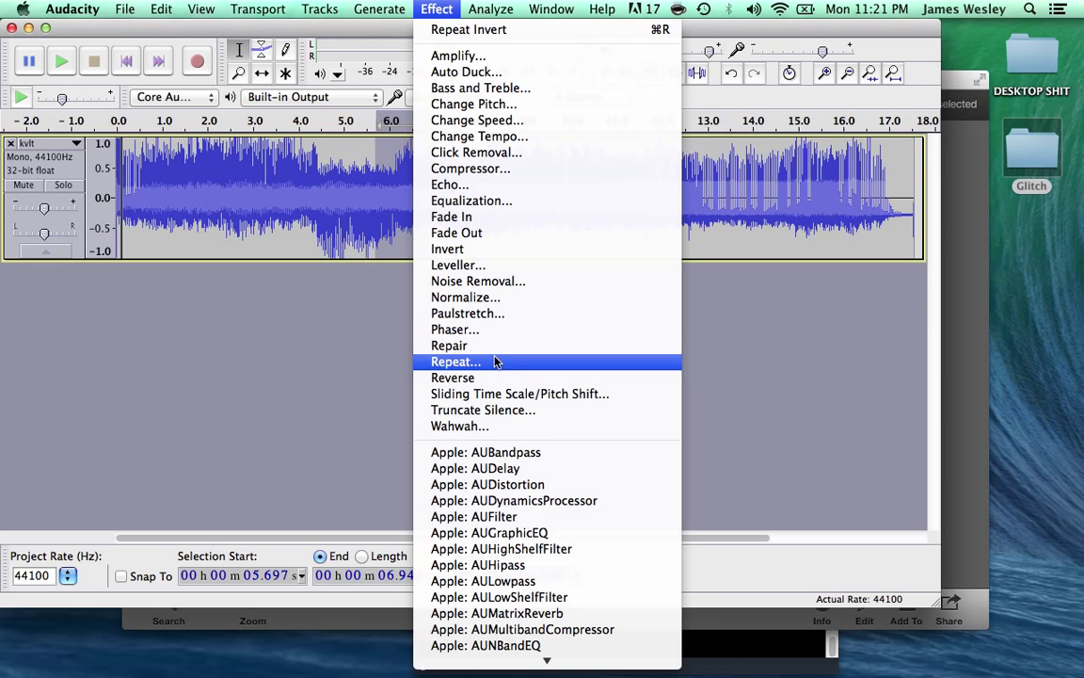
{"action": "left_click", "coordinate": [455, 361]}
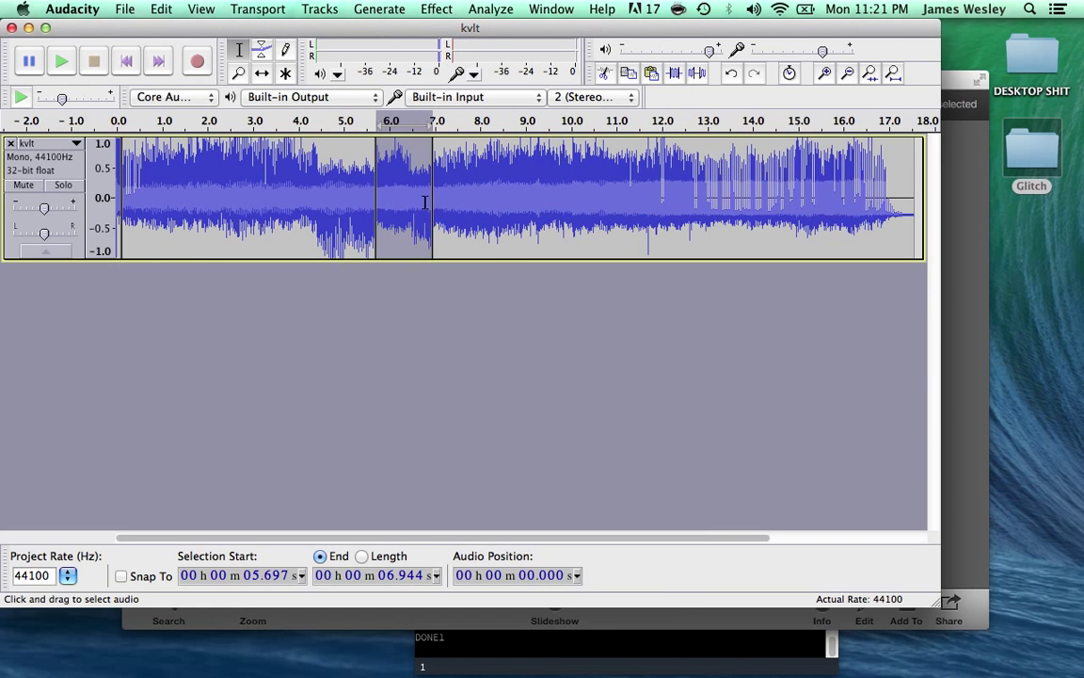
{"action": "left_click", "coordinate": [124, 8]}
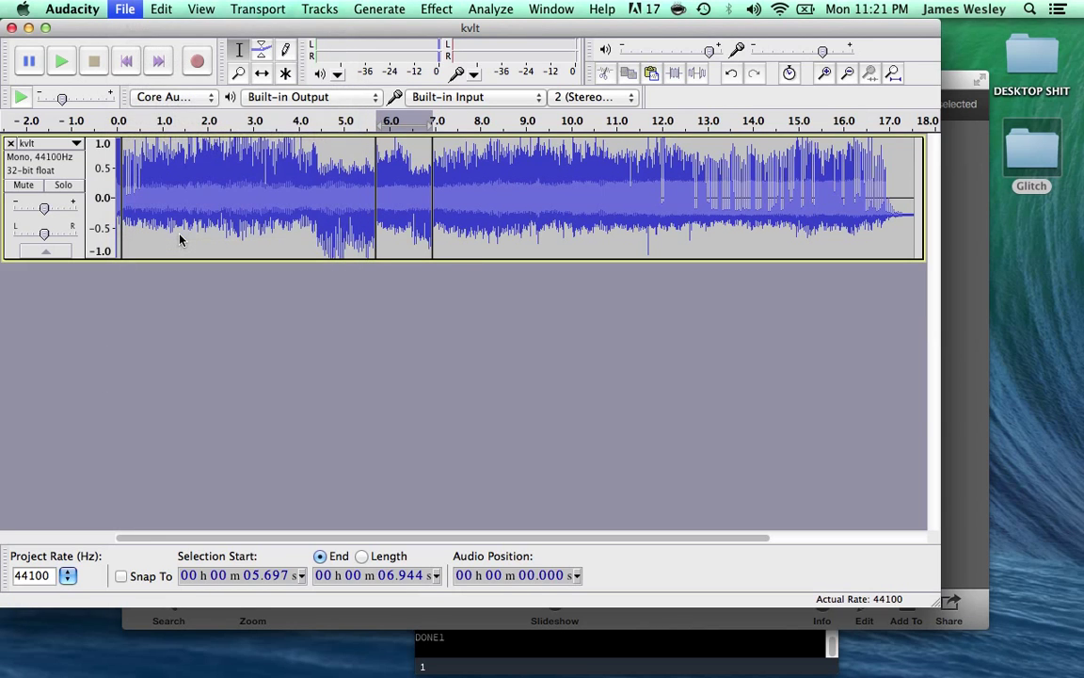
{"action": "left_click", "coordinate": [124, 9]}
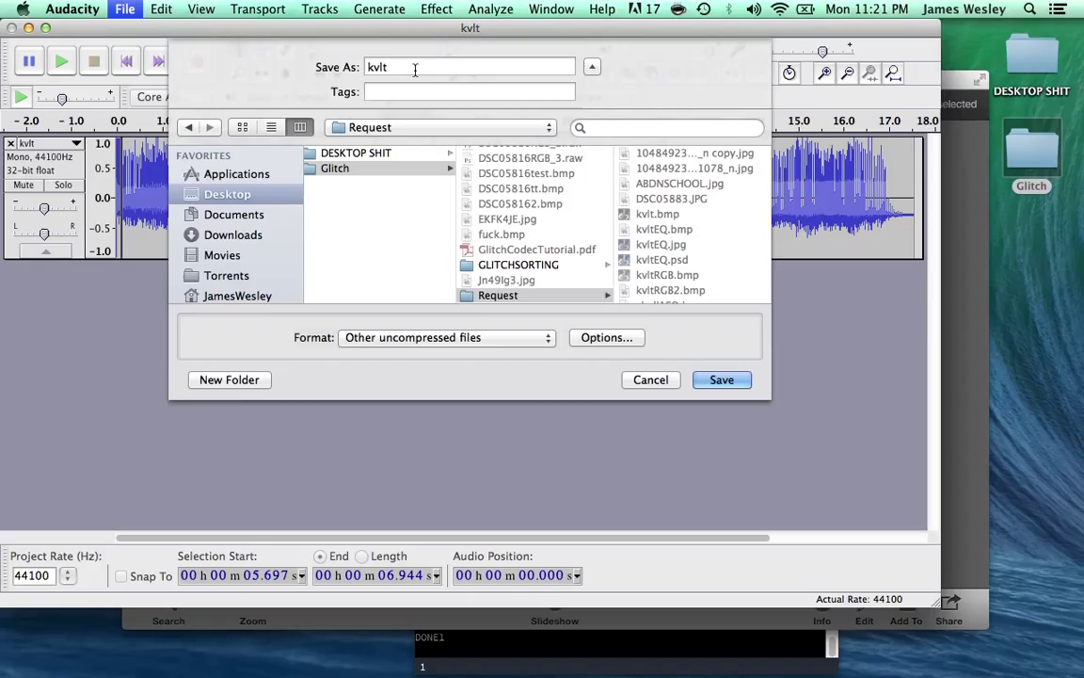
- Export the audio as cult.bmp in Request, accepting the .bmp extension warning
{"action": "type", "text": ".bmp"}
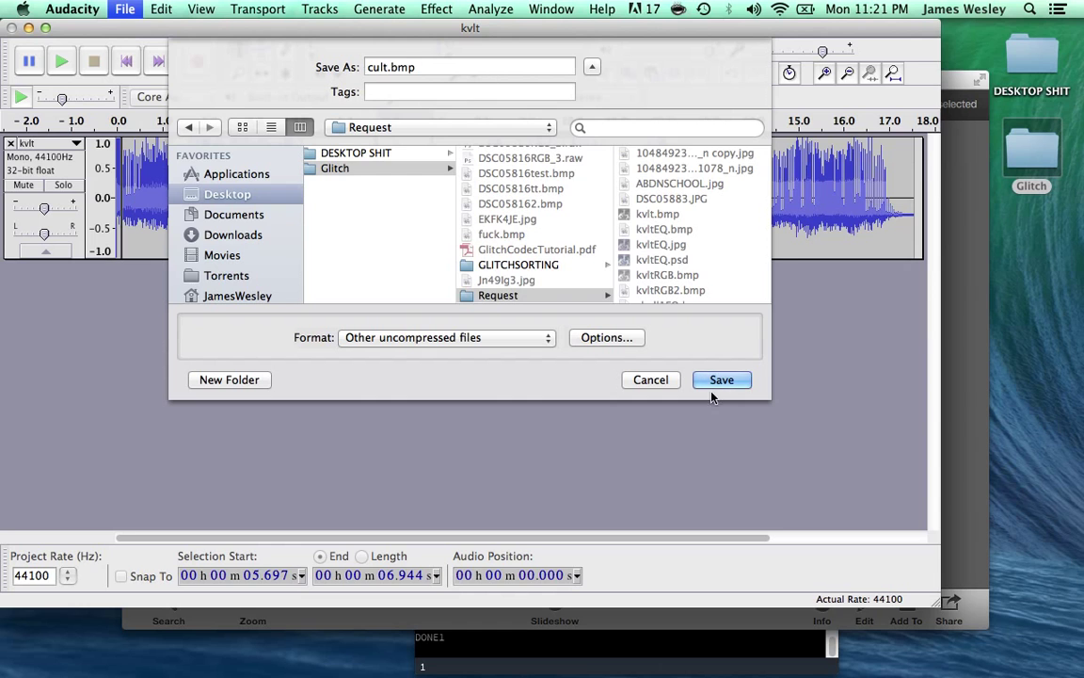
{"action": "left_click", "coordinate": [722, 379]}
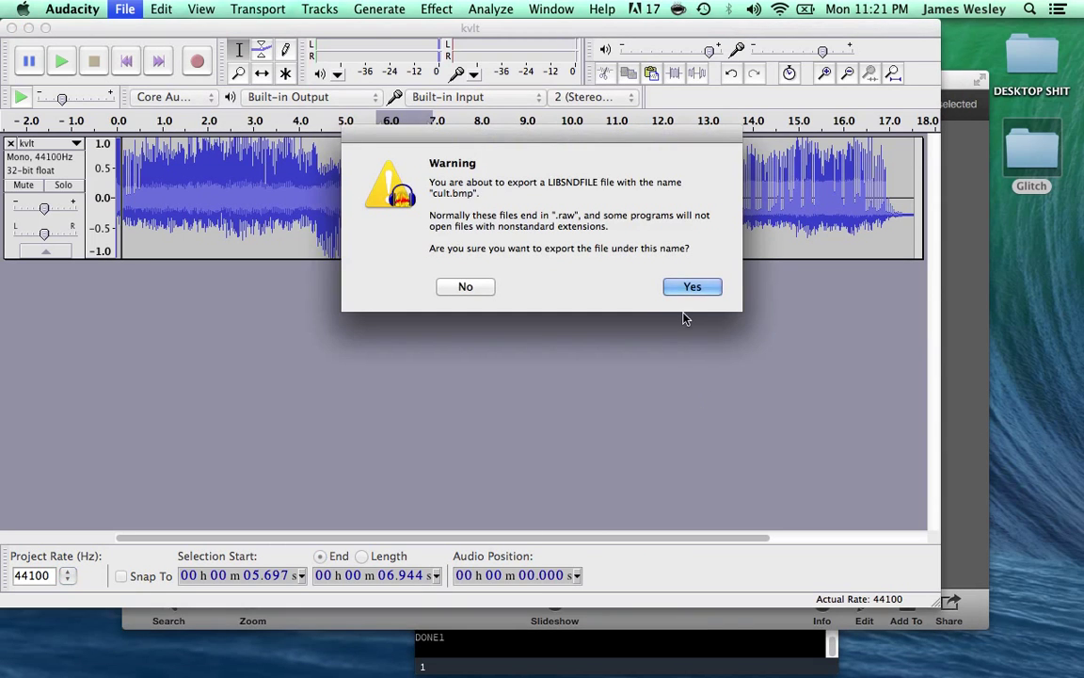
{"action": "mouse_move", "coordinate": [692, 286]}
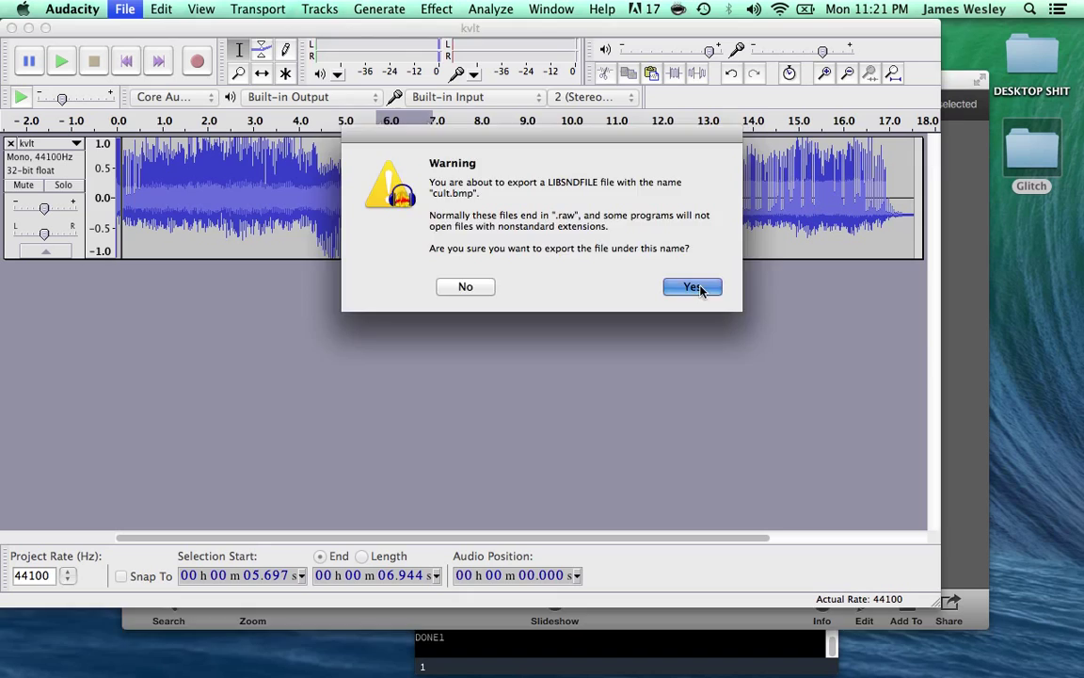
{"action": "left_click", "coordinate": [693, 286]}
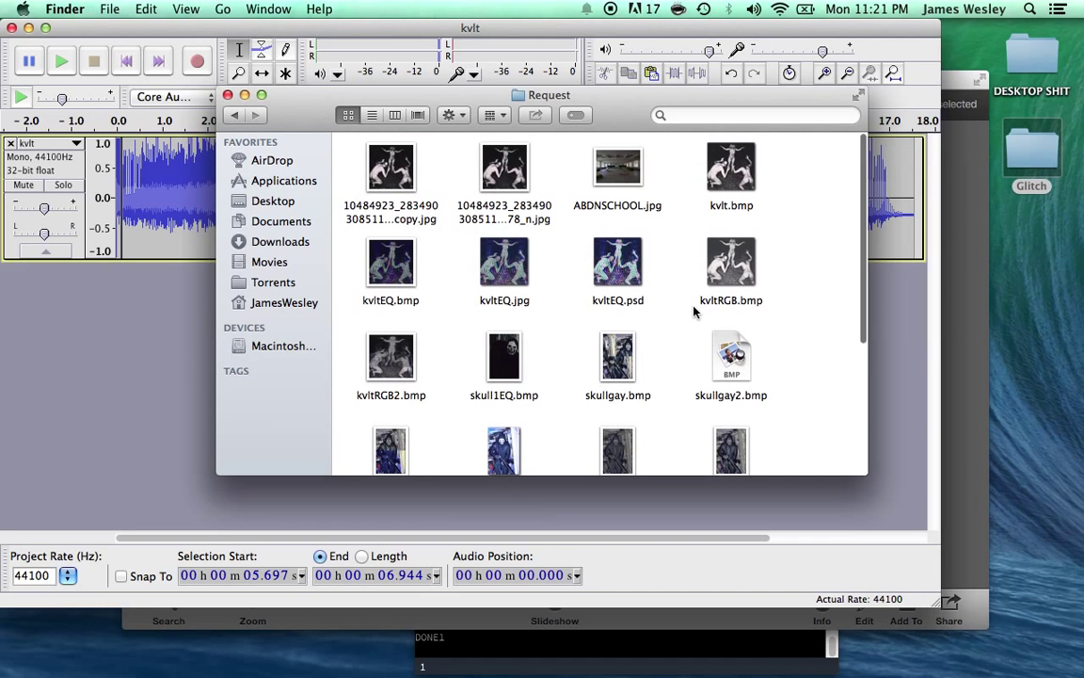
- Open cult.bmp from Request in Preview and scroll through the glitched image
{"action": "scroll", "scroll_direction": "down", "scroll_amount": 3}
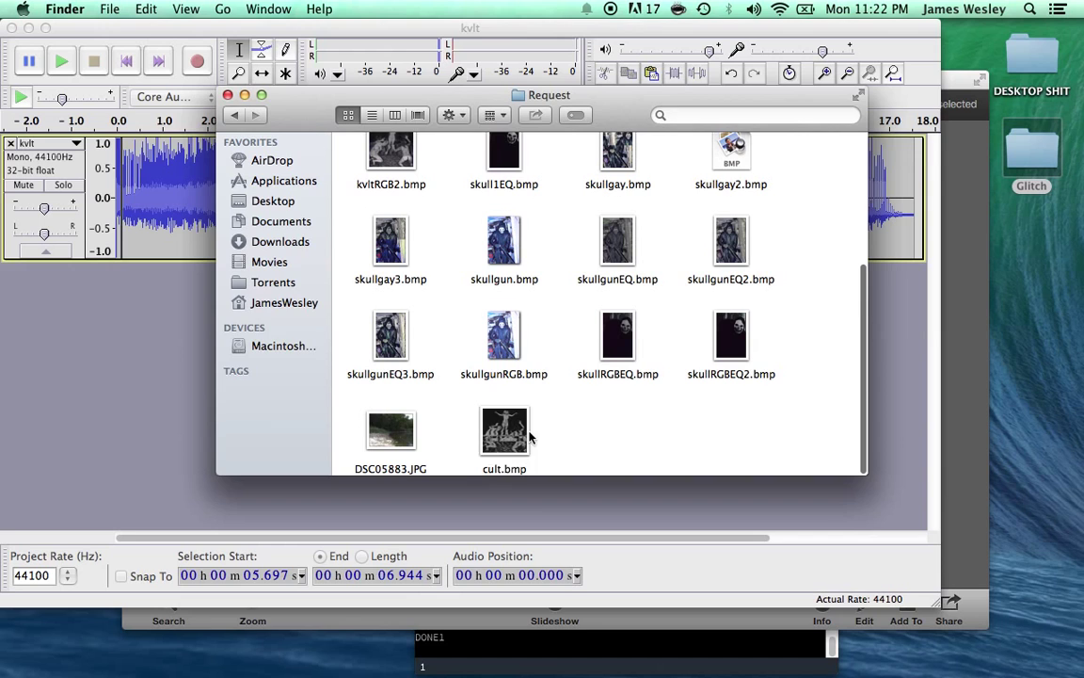
{"action": "left_click", "coordinate": [503, 431]}
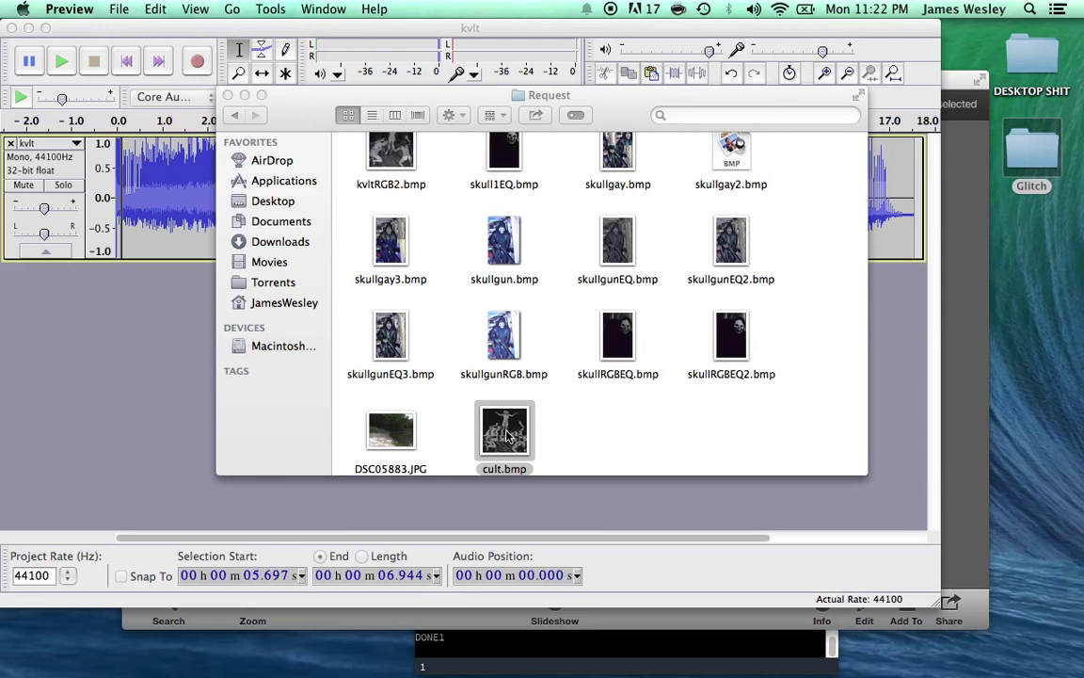
{"action": "double_click", "coordinate": [504, 431]}
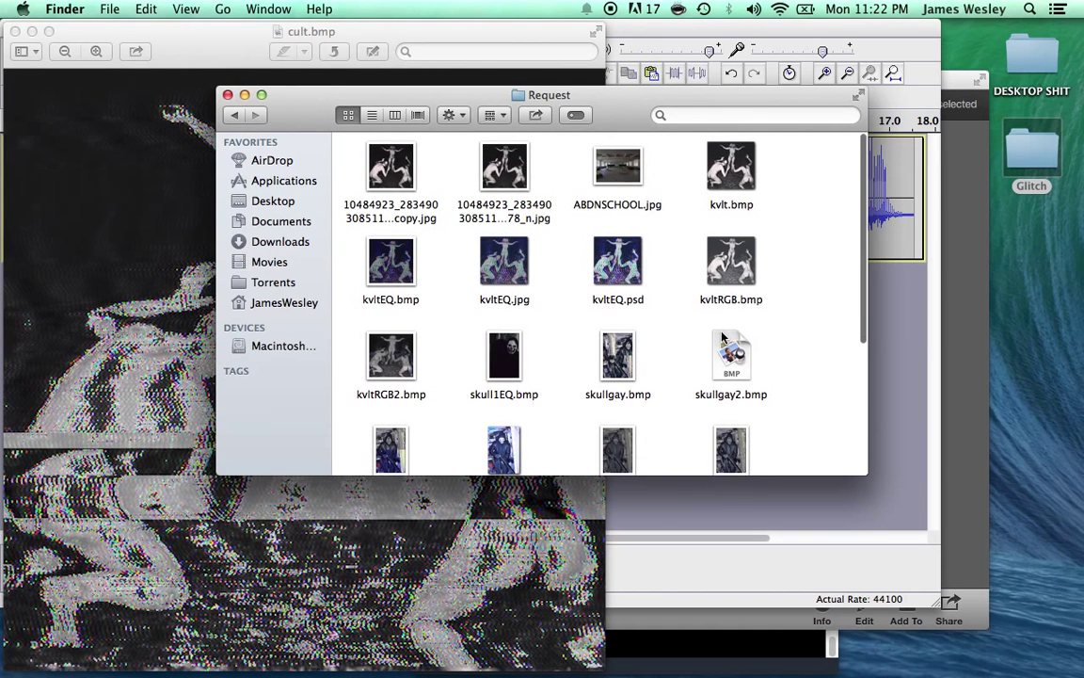
{"action": "scroll", "scroll_direction": "down", "scroll_amount": 3}
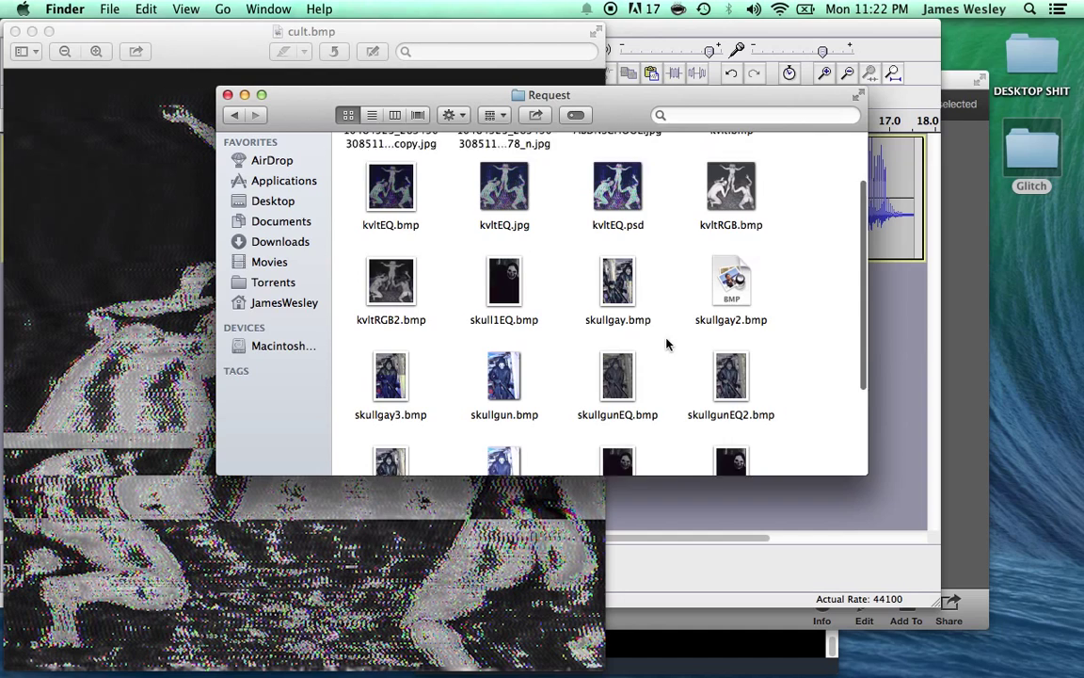
{"action": "scroll", "scroll_direction": "down", "scroll_amount": 3}
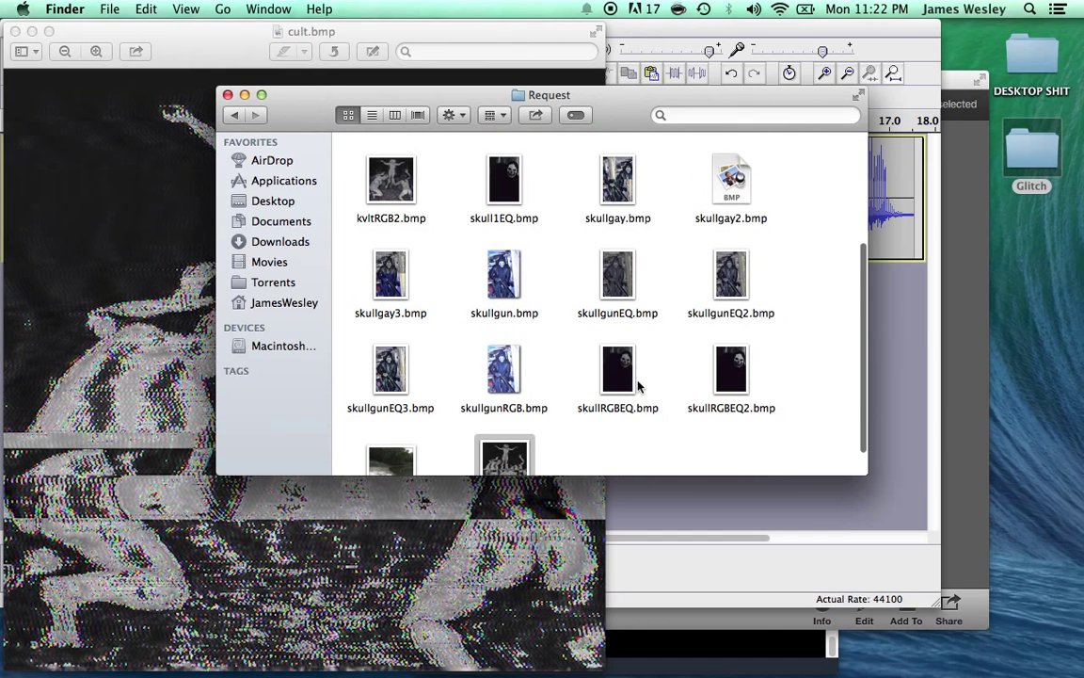